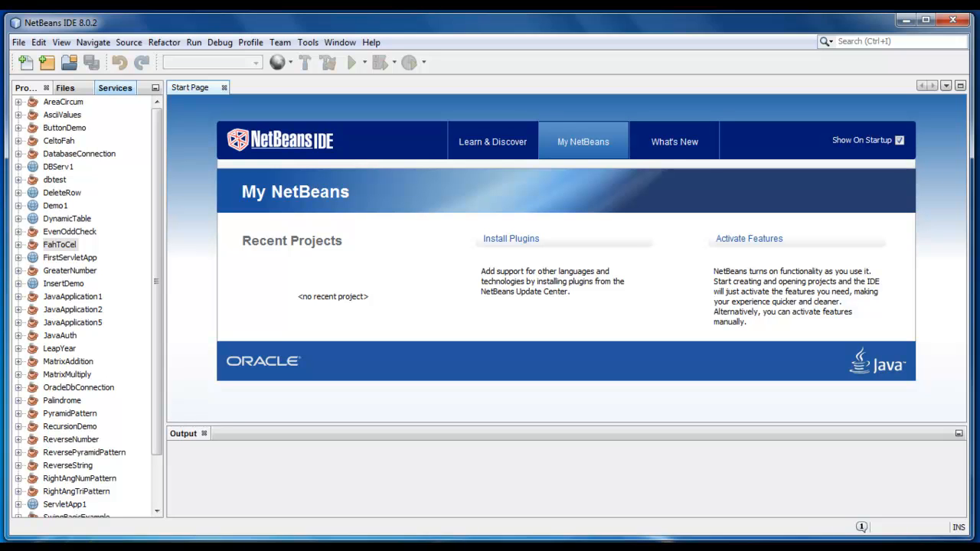
Start a new project from the File menu to reach the New Project wizard.
{"action": "left_click", "coordinate": [18, 43]}
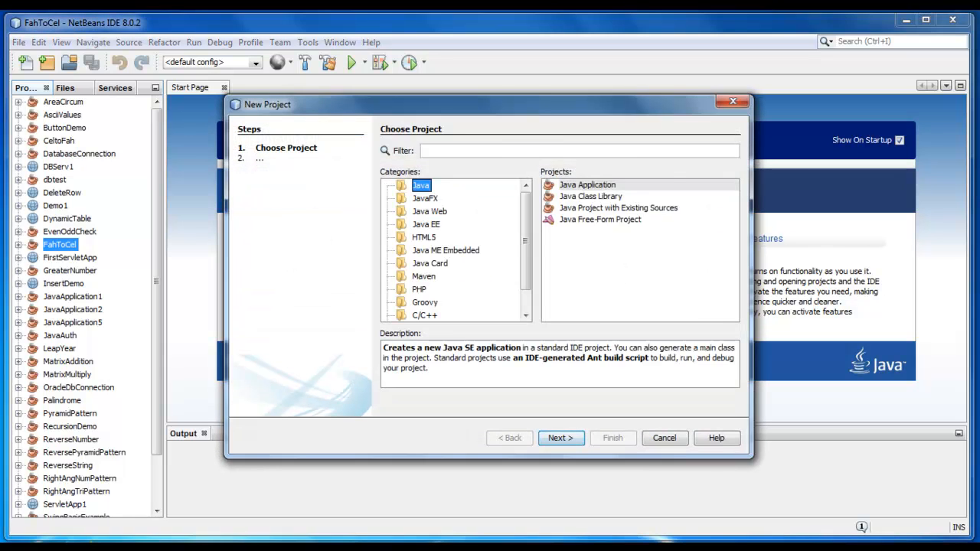
Create a Java Application project named ArithmeticOperation with its generated main class.
{"action": "left_click", "coordinate": [560, 438]}
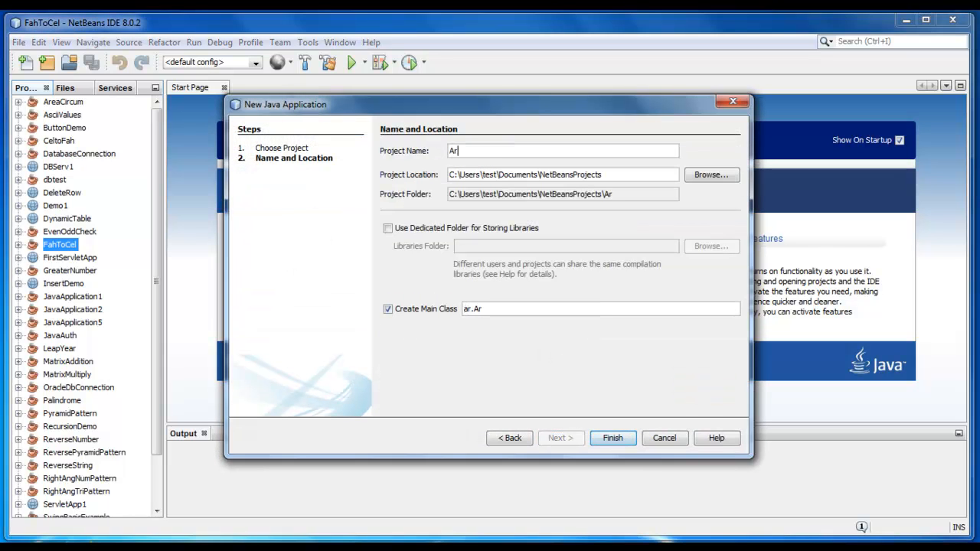
{"action": "type", "text": "ithematicOpera"}
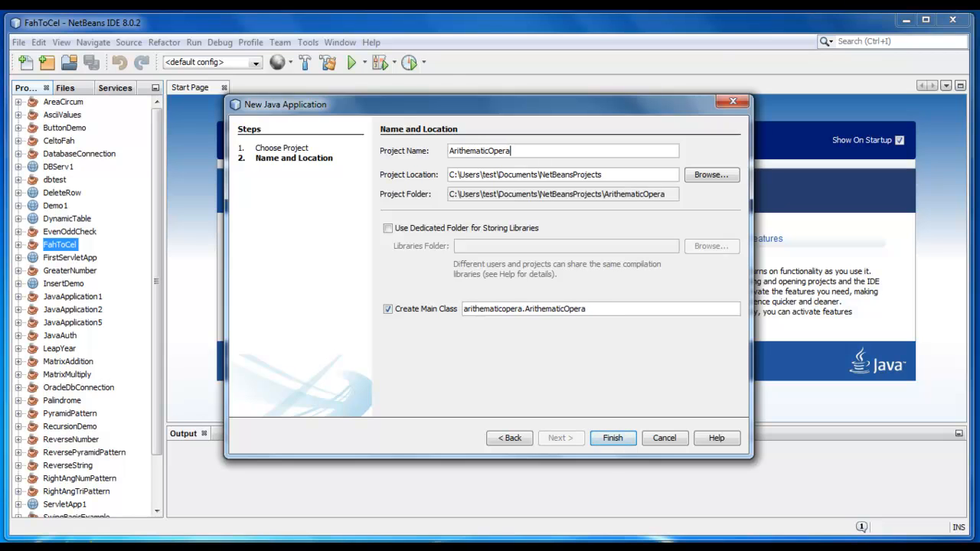
{"action": "type", "text": "tion"}
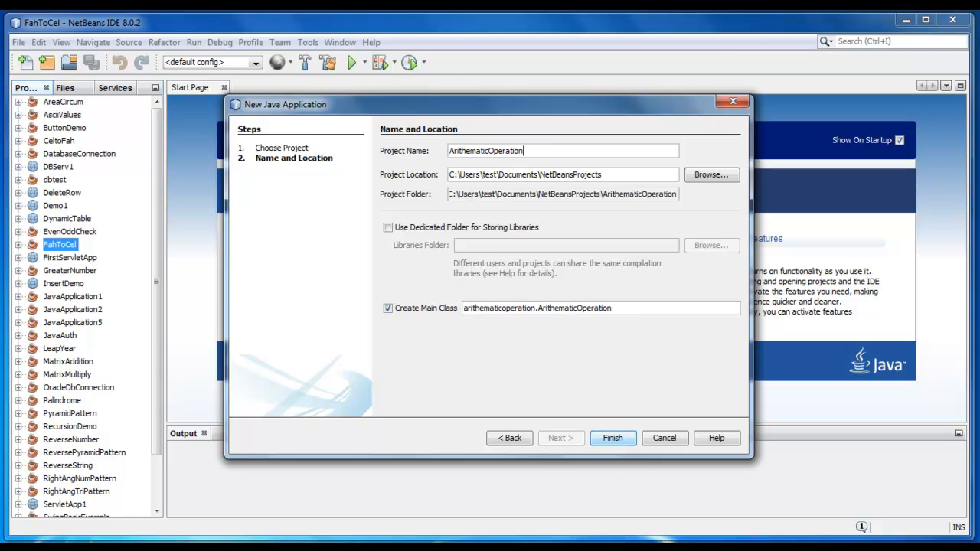
{"action": "left_click", "coordinate": [613, 438]}
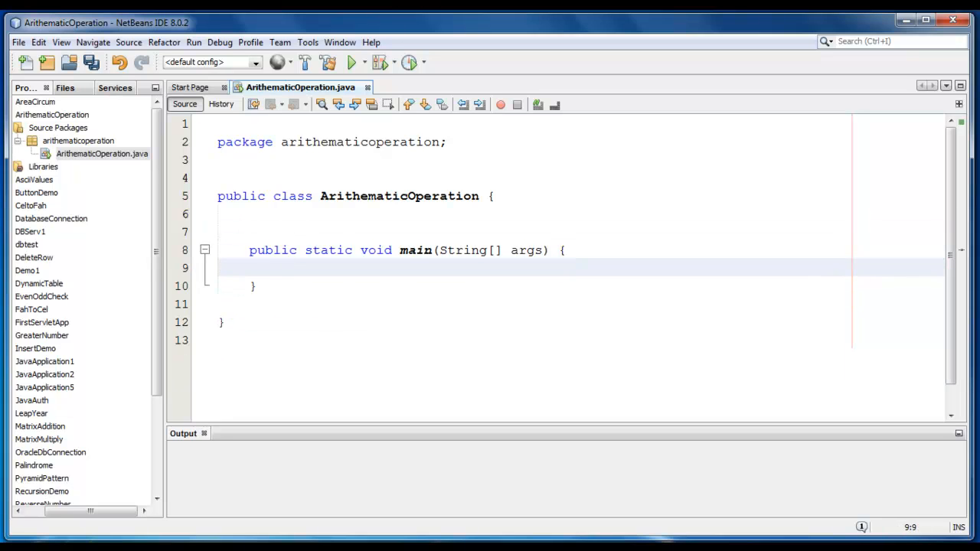
Add the line import java.util.Scanner; below the package declaration.
{"action": "key", "text": "enter"}
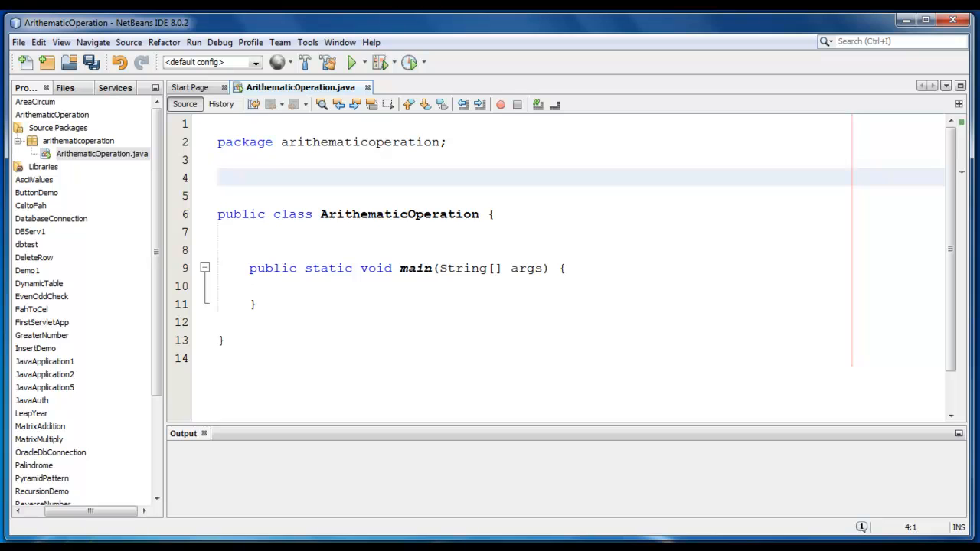
{"action": "type", "text": "impoer"}
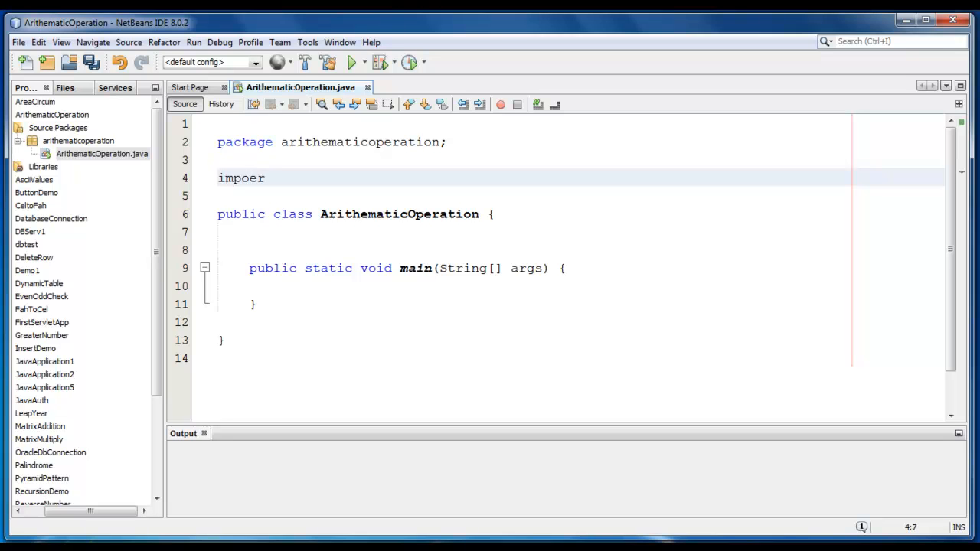
{"action": "type", "text": "import java"}
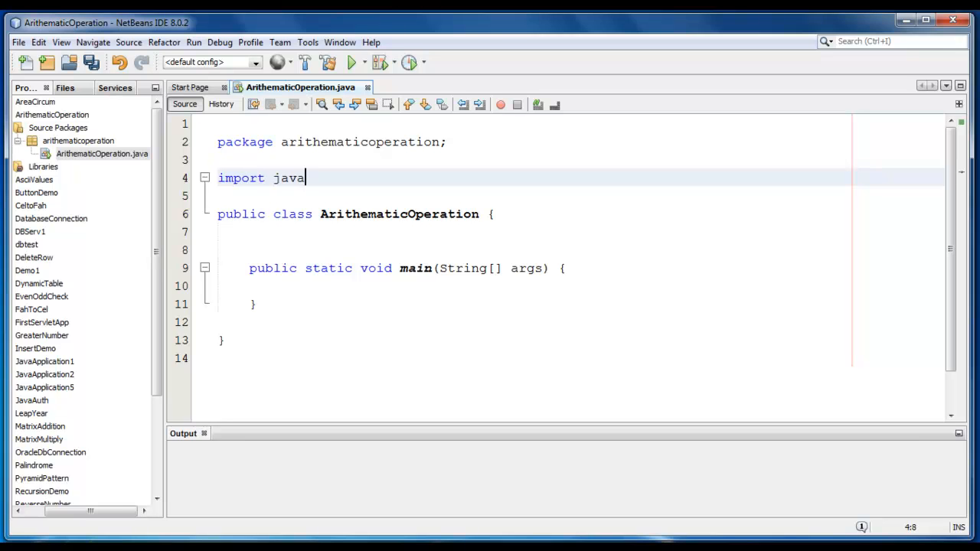
{"action": "type", "text": ".util"}
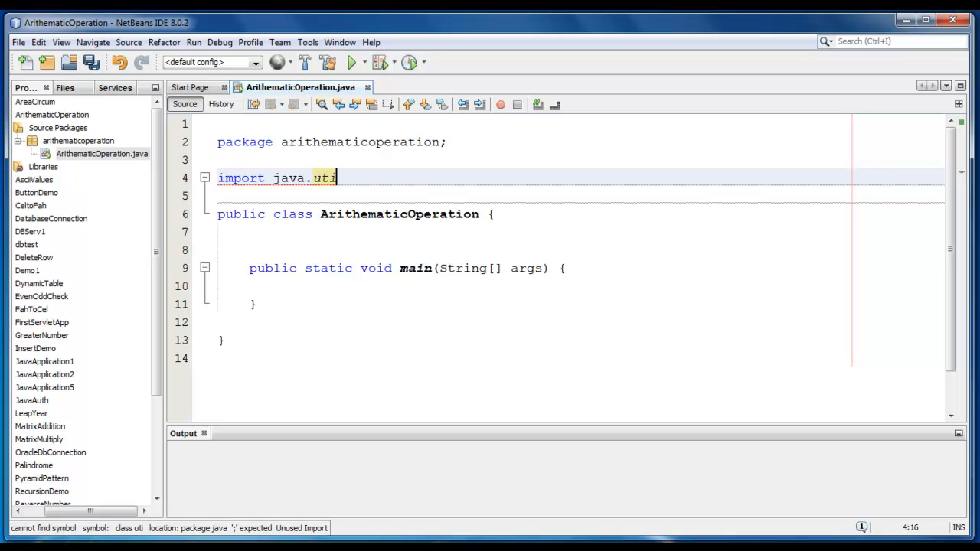
{"action": "type", "text": "l.Scanner"}
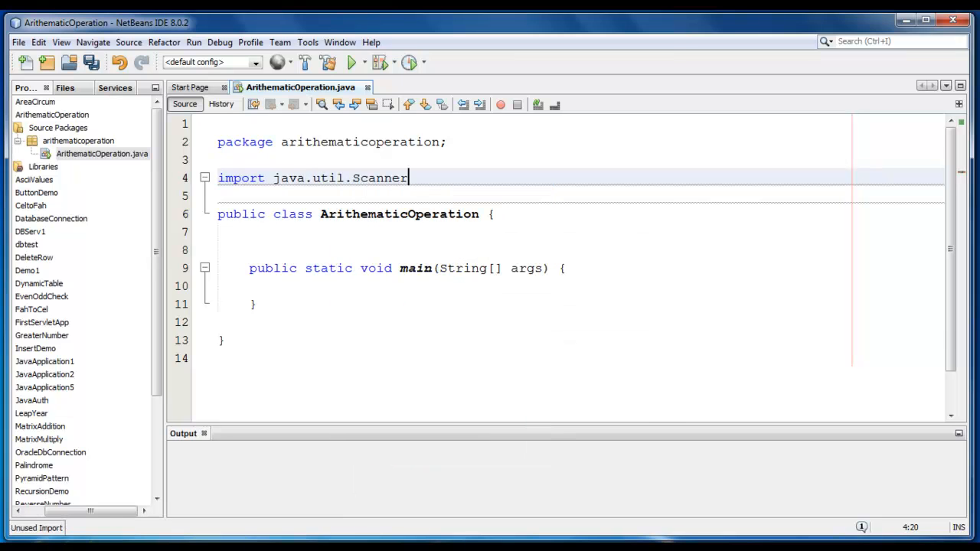
{"action": "type", "text": ";"}
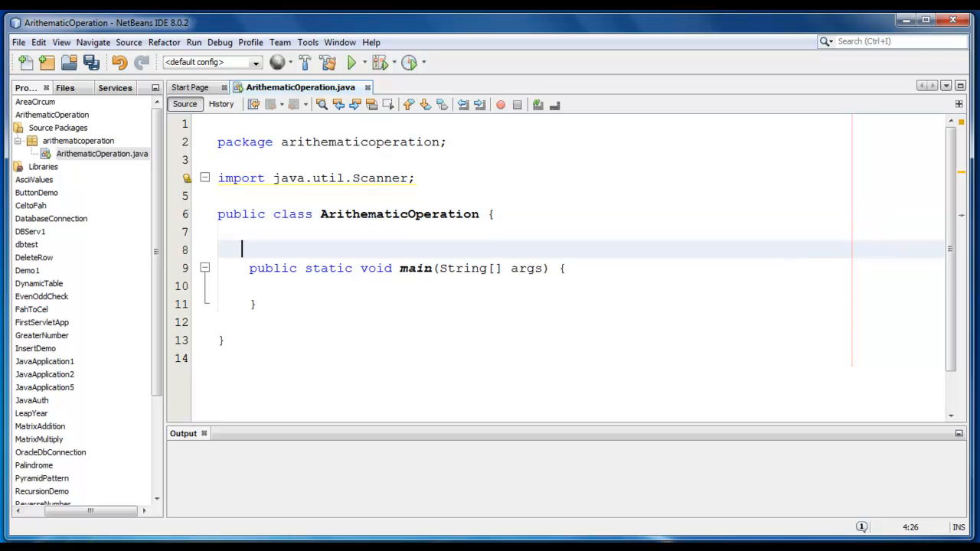
Declare Scanner user_input=new Scanner(System.in); at the start of main.
{"action": "type", "text": "Sca"}
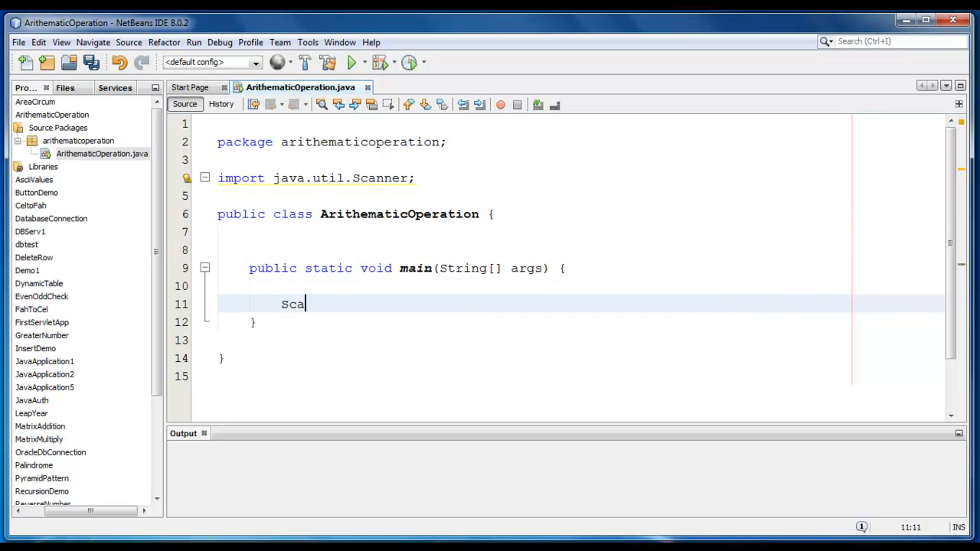
{"action": "type", "text": "nner user"}
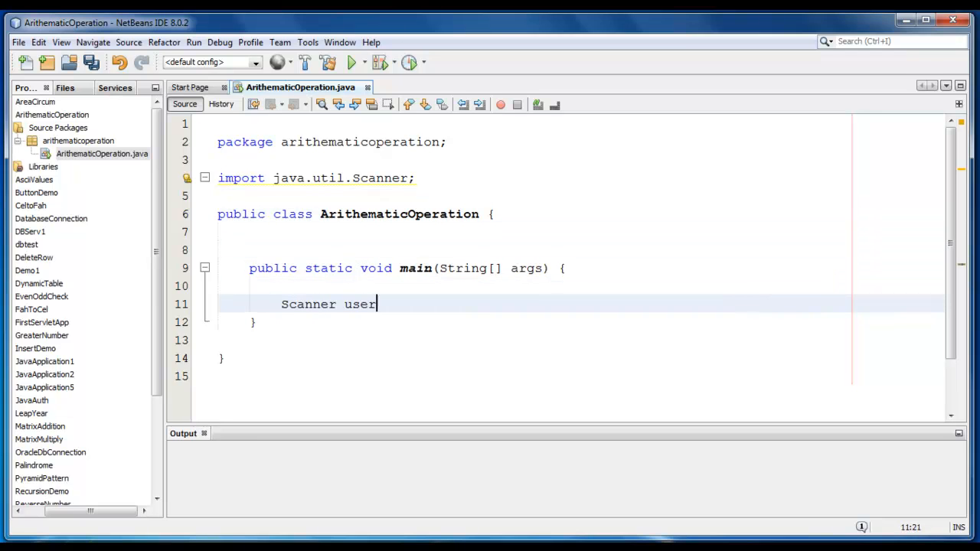
{"action": "type", "text": "_input="}
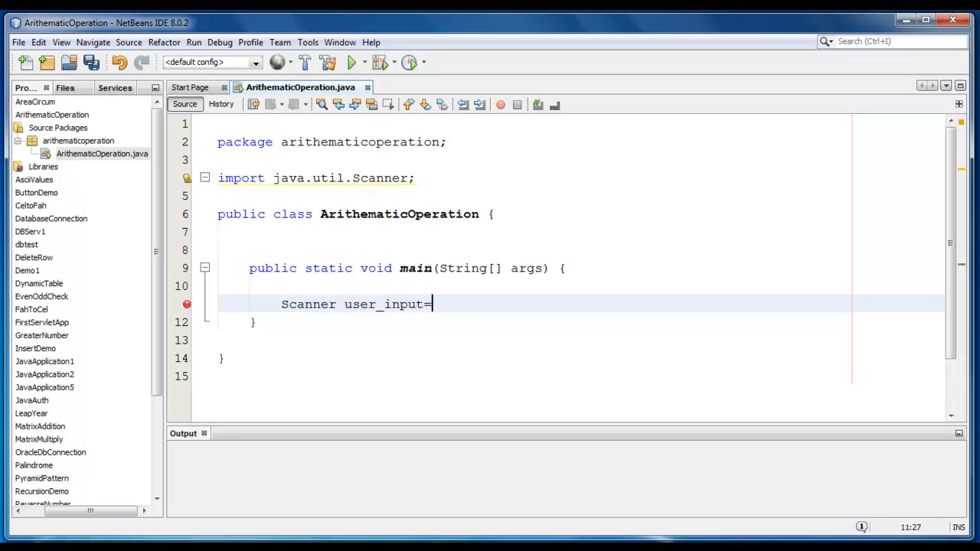
{"action": "type", "text": "new Scanner"}
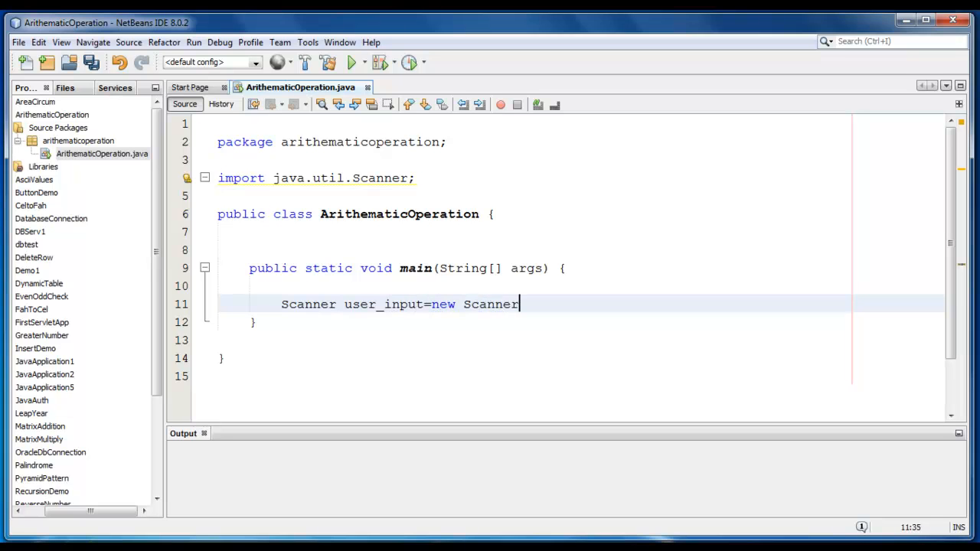
{"action": "type", "text": "()"}
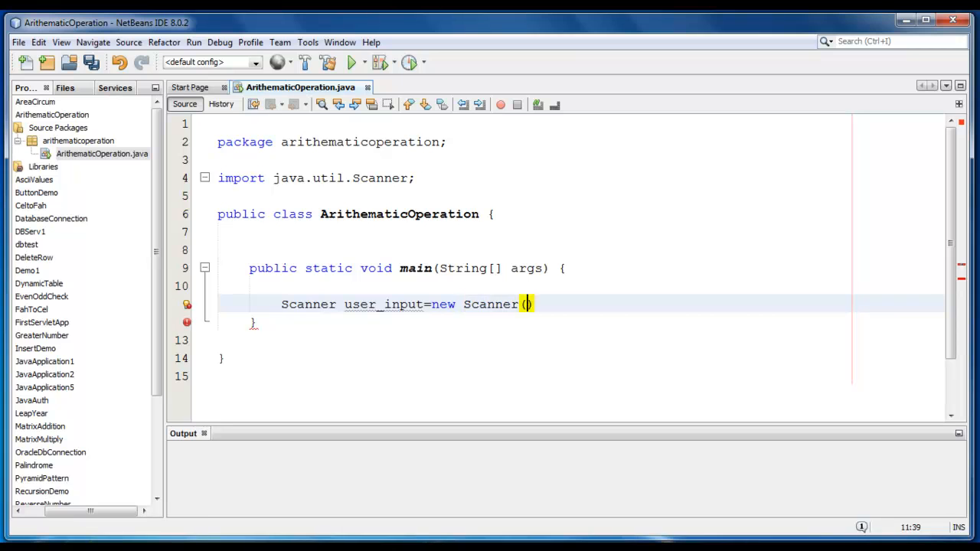
{"action": "type", "text": "Sys);"}
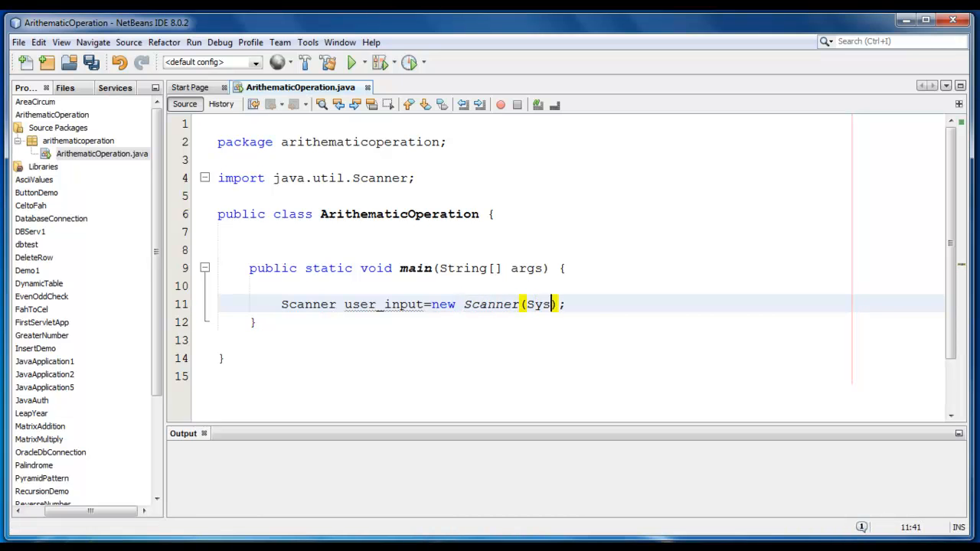
{"action": "type", "text": "tem.in"}
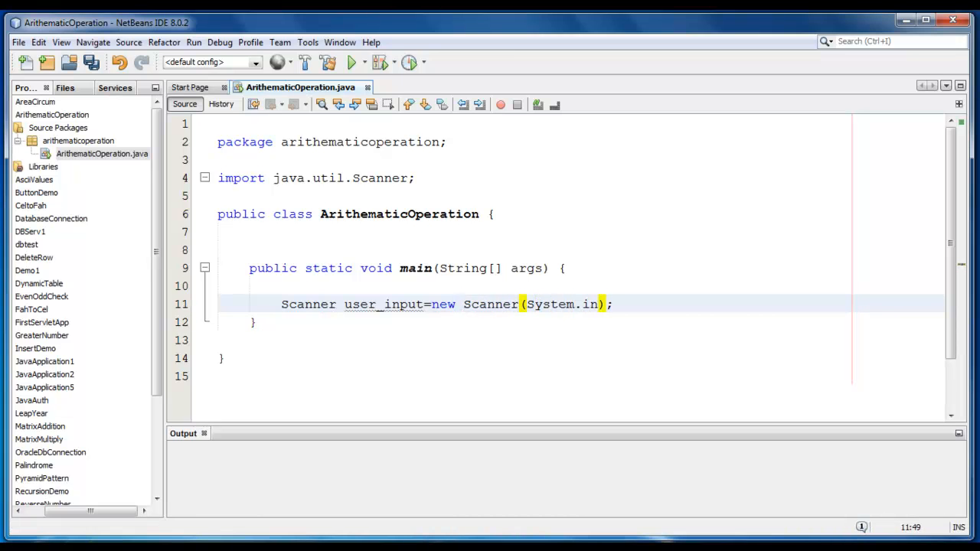
Declare the integers with int num1, num2;.
{"action": "type", "text": "int"}
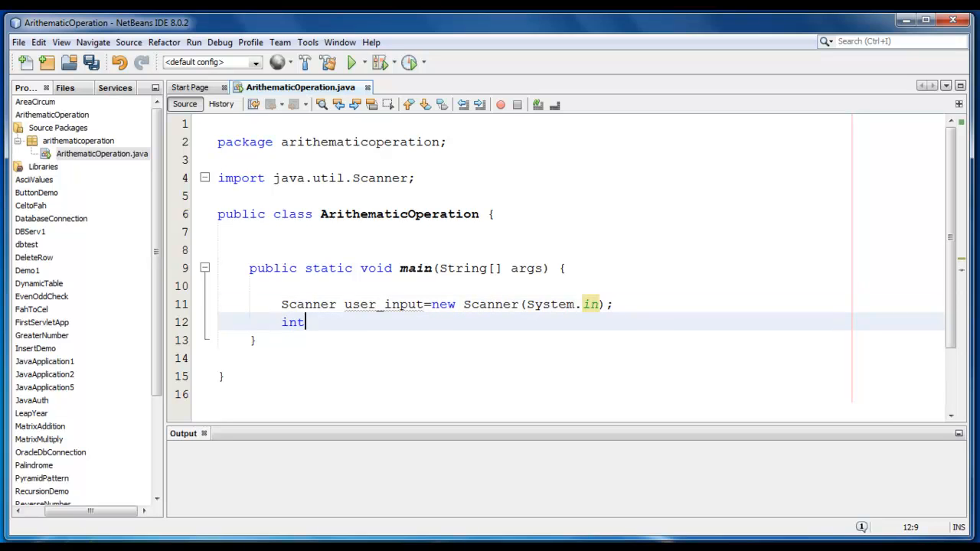
{"action": "type", "text": "num"}
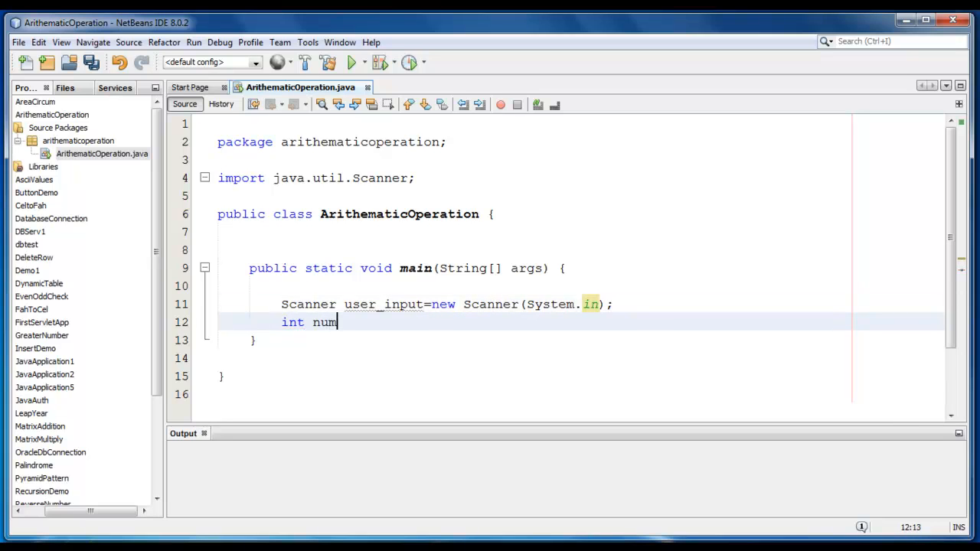
{"action": "type", "text": "1, nu"}
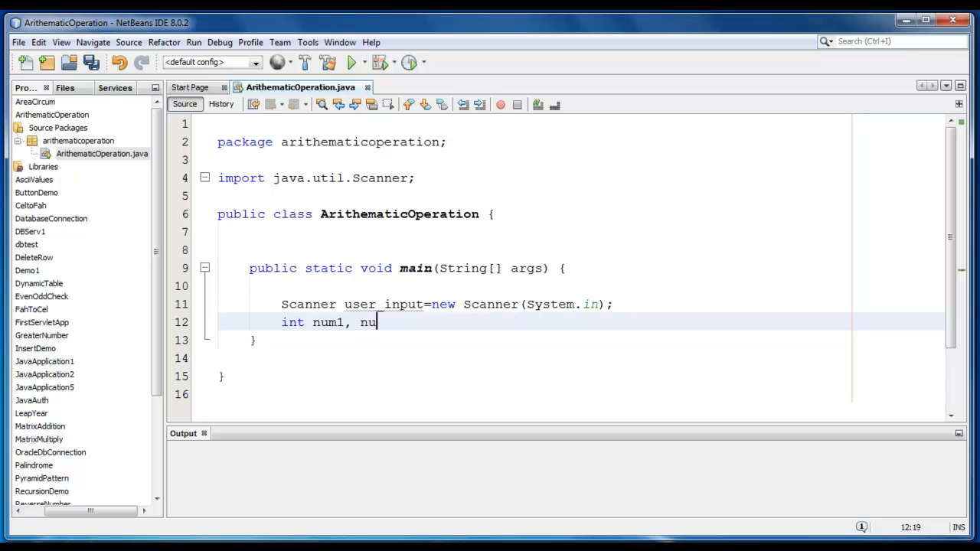
{"action": "type", "text": "m2;"}
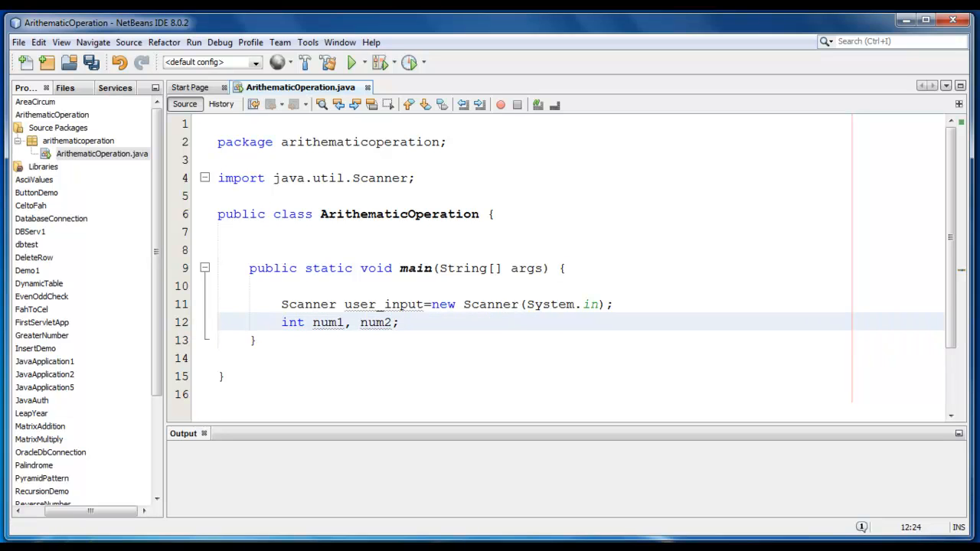
Print the prompt "Enter two numbers :" with System.out.print.
{"action": "type", "text": "Syste"}
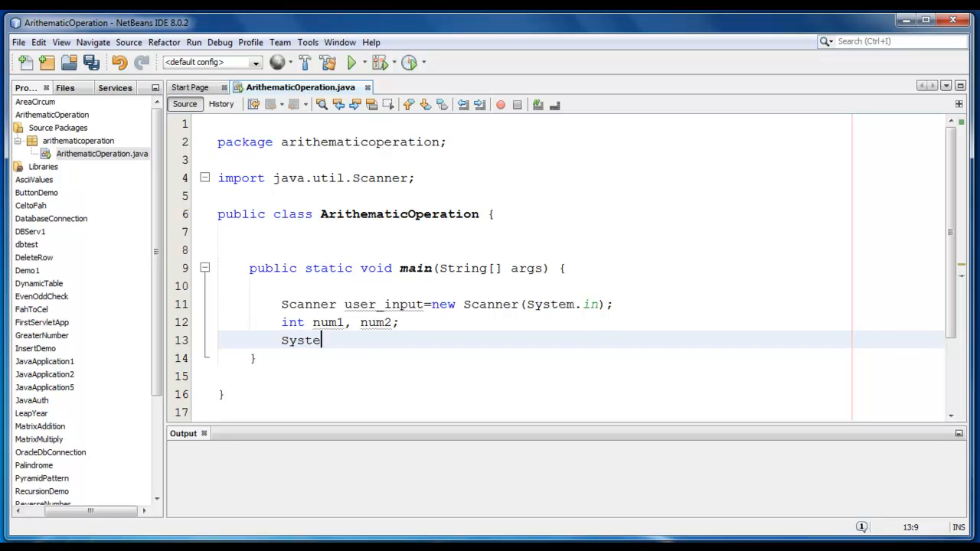
{"action": "type", "text": "m.out."}
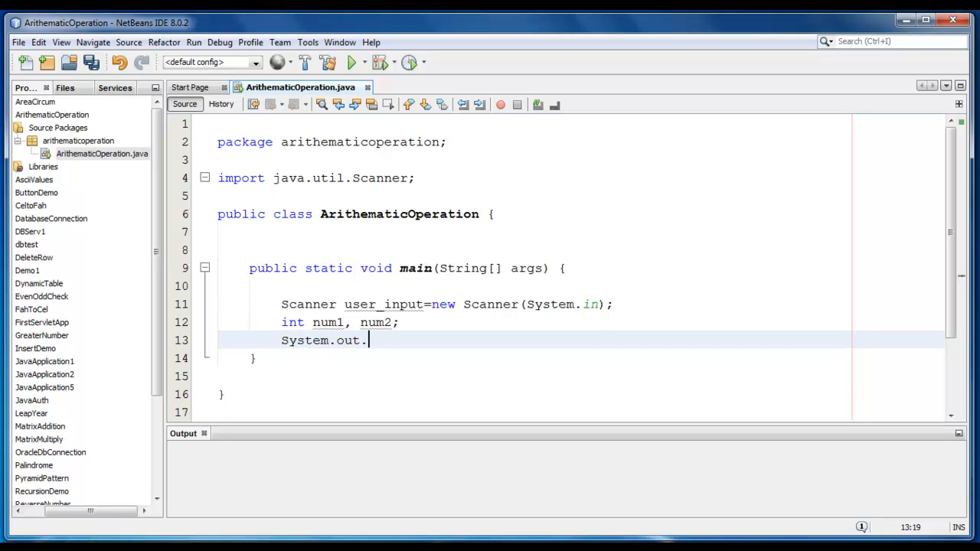
{"action": "type", "text": "r"}
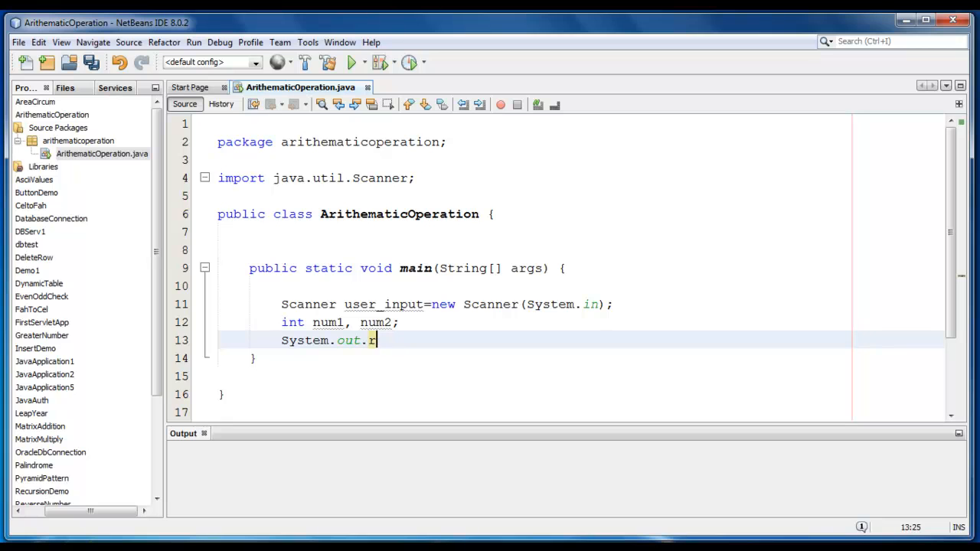
{"action": "type", "text": "rint"}
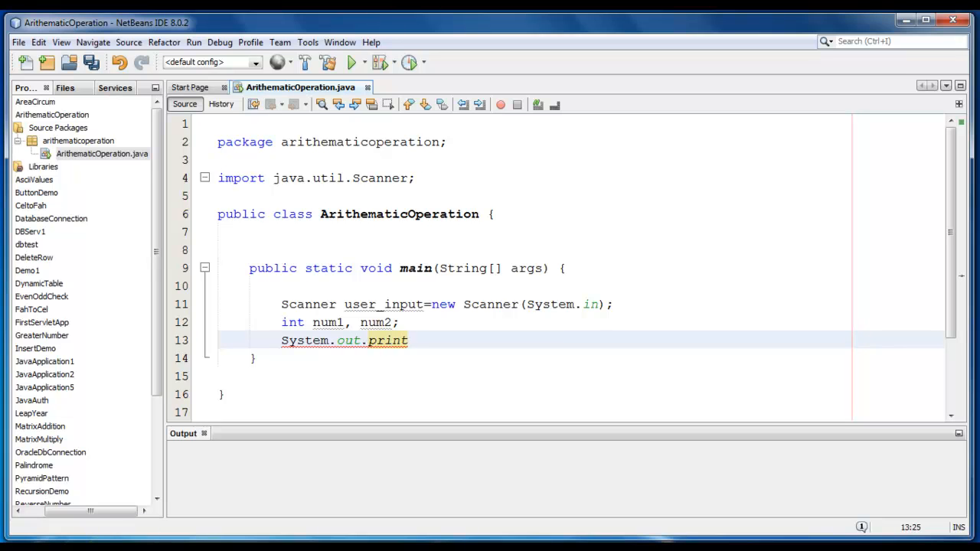
{"action": "type", "text": "();"}
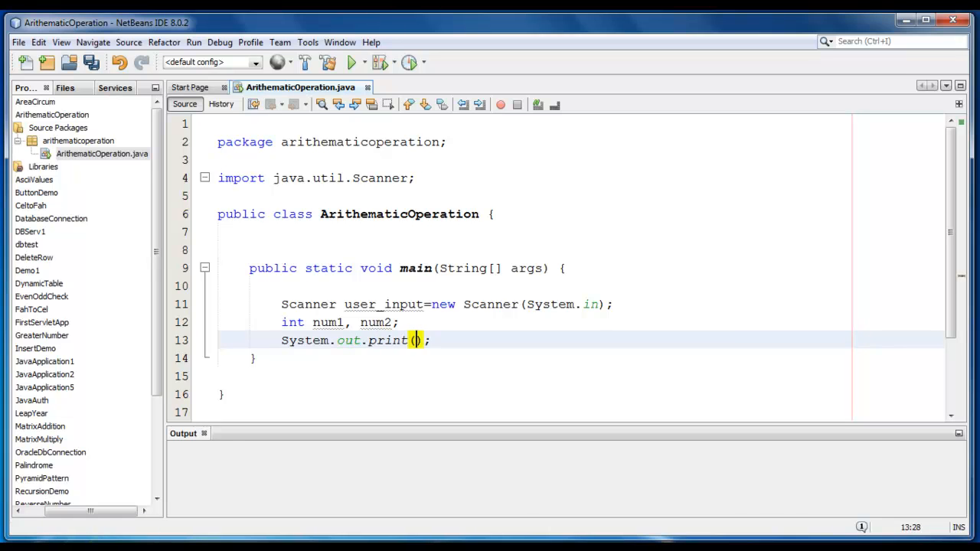
{"action": "type", "text": "\"En\""}
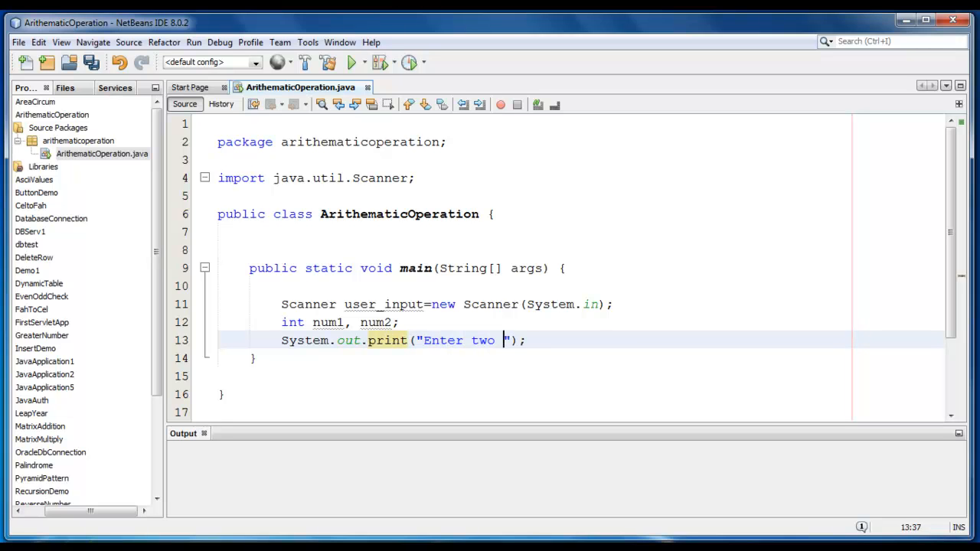
{"action": "type", "text": "nu"}
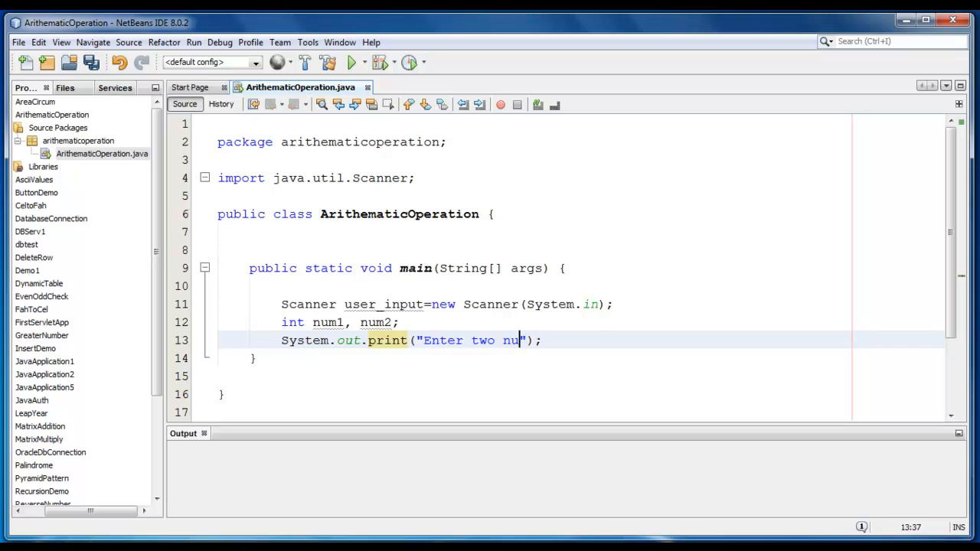
{"action": "type", "text": "mbers :"}
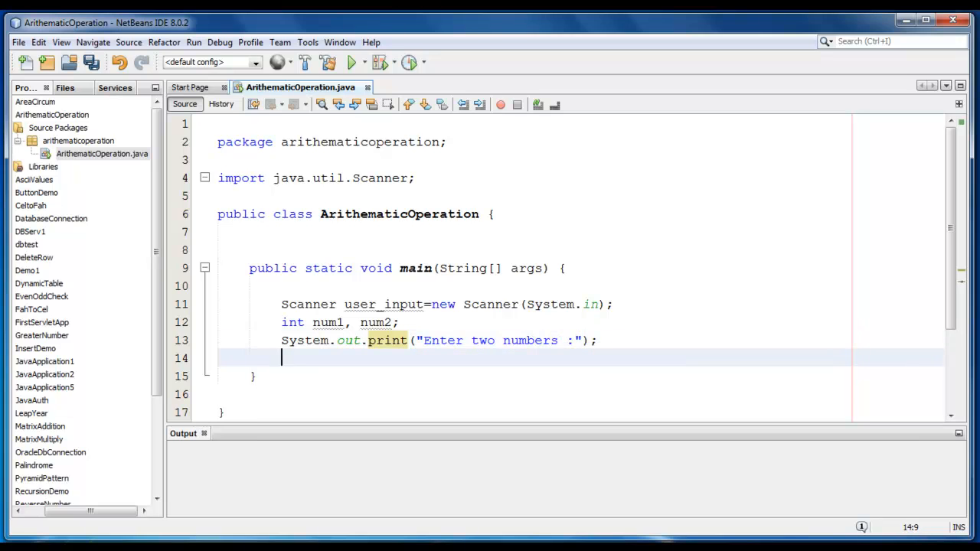
Read num1 and num2 from the Scanner with user_input.nextInt().
{"action": "type", "text": "num1="}
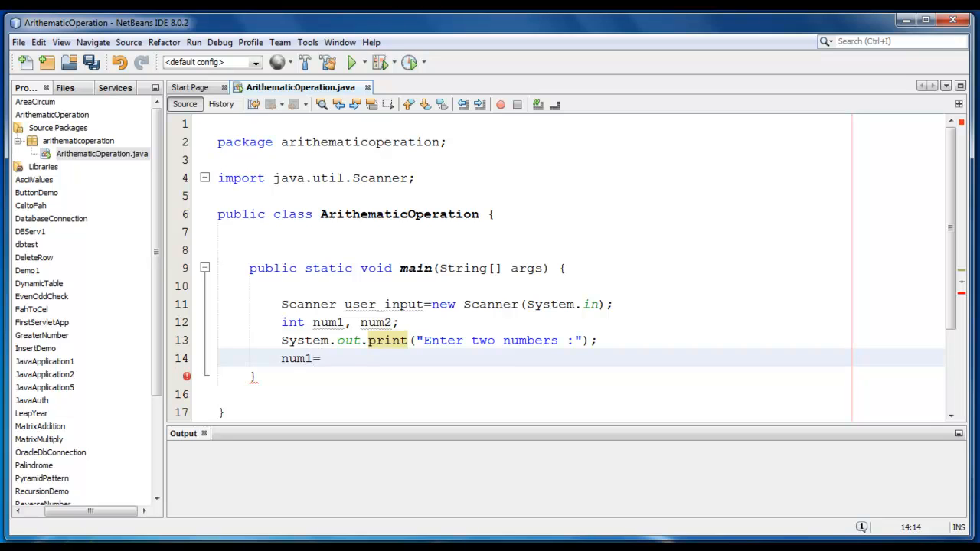
{"action": "type", "text": "user_i"}
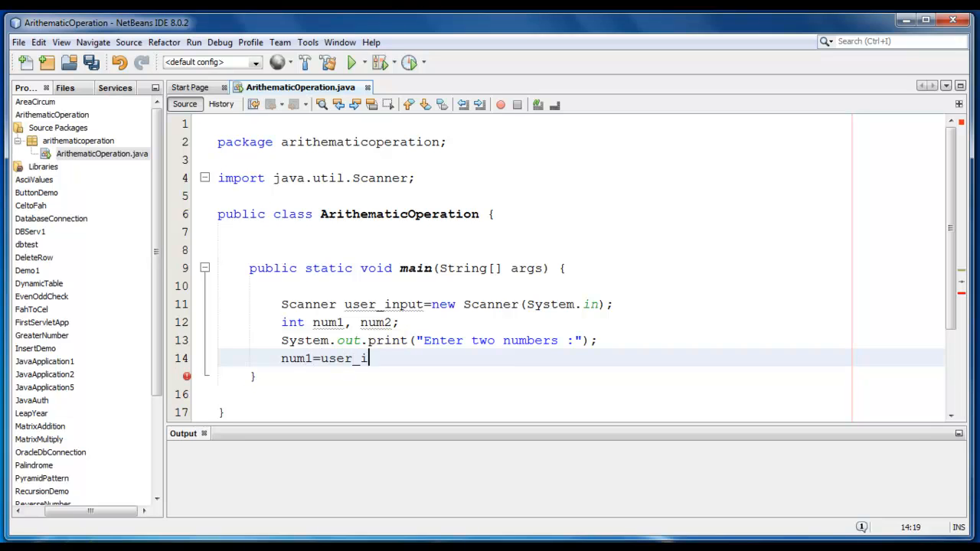
{"action": "type", "text": "nput."}
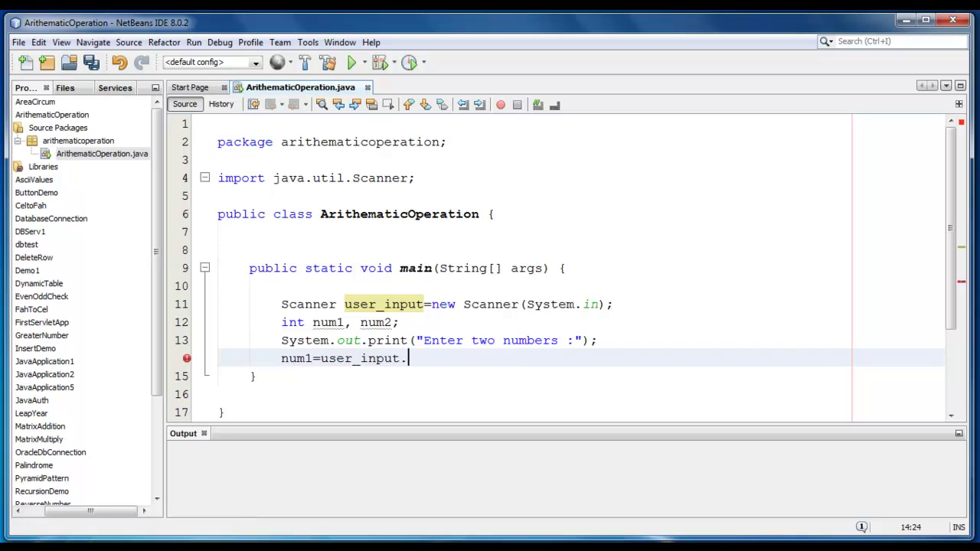
{"action": "type", "text": "nextInt();"}
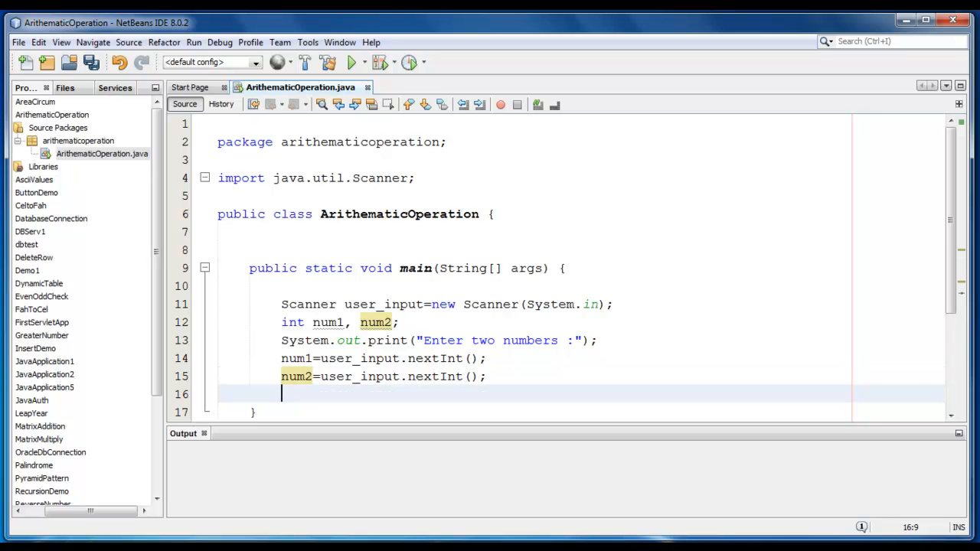
Write System.out.print("\nAddition :"+(num1+num2)); to print the sum.
{"action": "scroll", "scroll_direction": "down", "scroll_amount": 3}
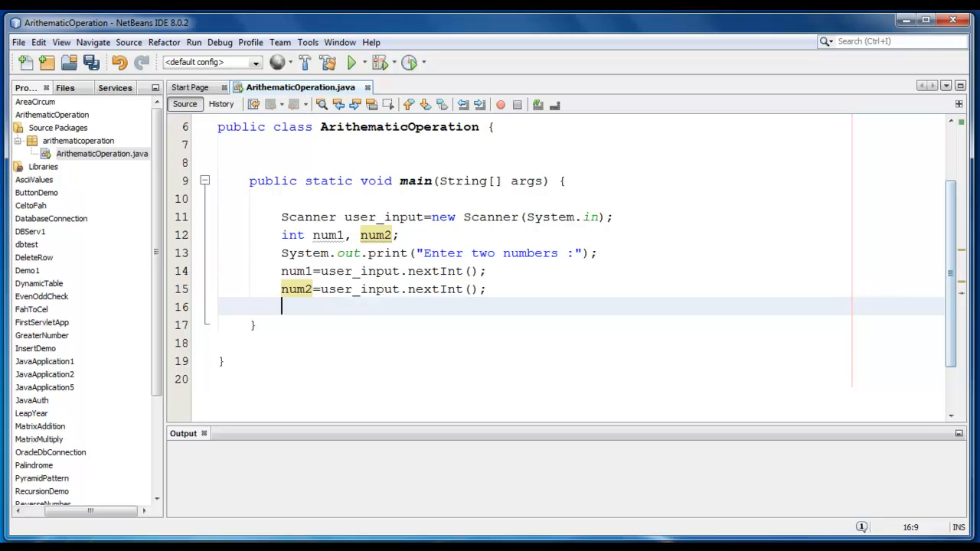
{"action": "type", "text": "Syste"}
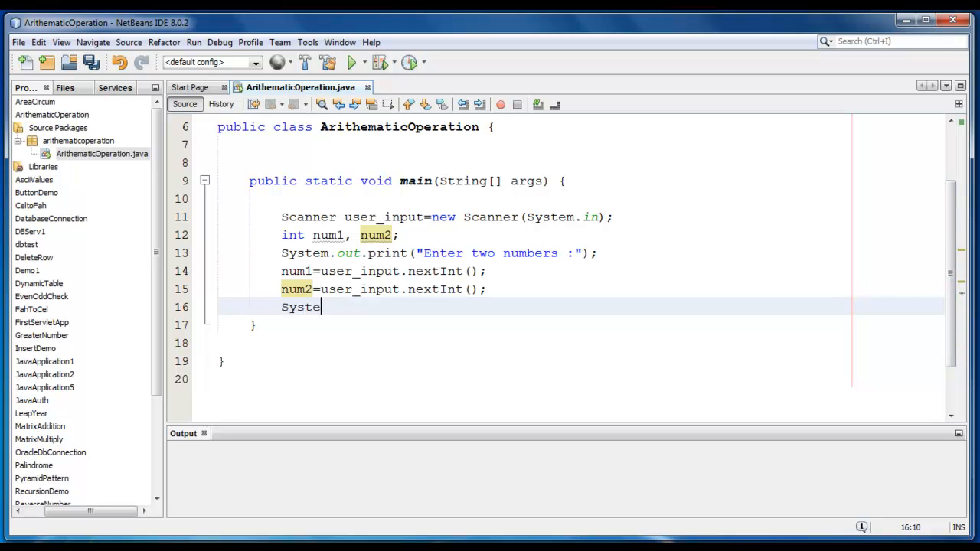
{"action": "type", "text": "m.out."}
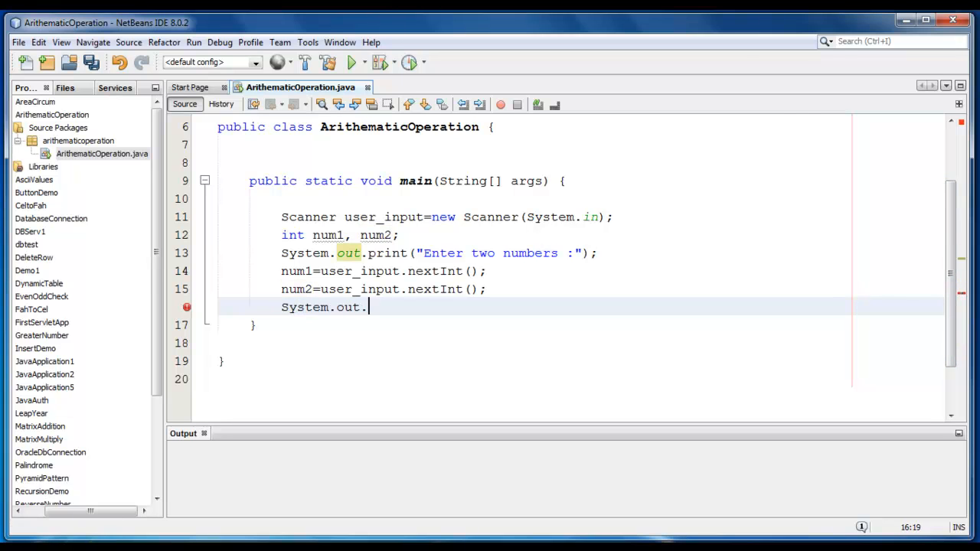
{"action": "type", "text": "preint"}
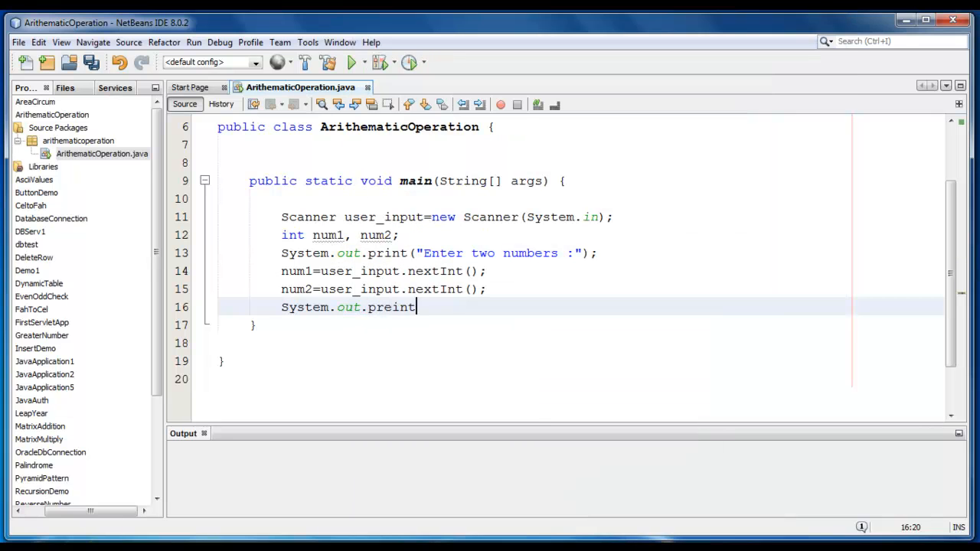
{"action": "key", "text": "Backspace"}
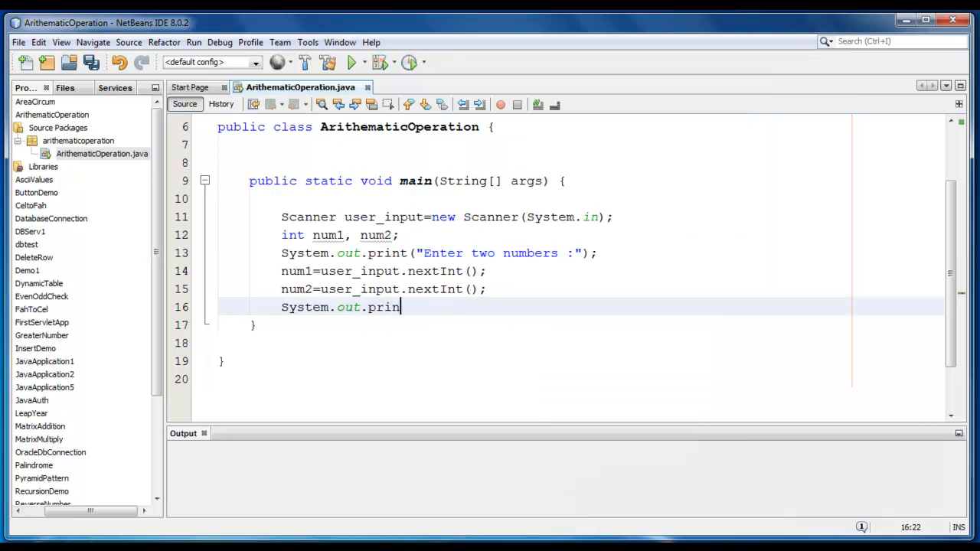
{"action": "type", "text": "t();"}
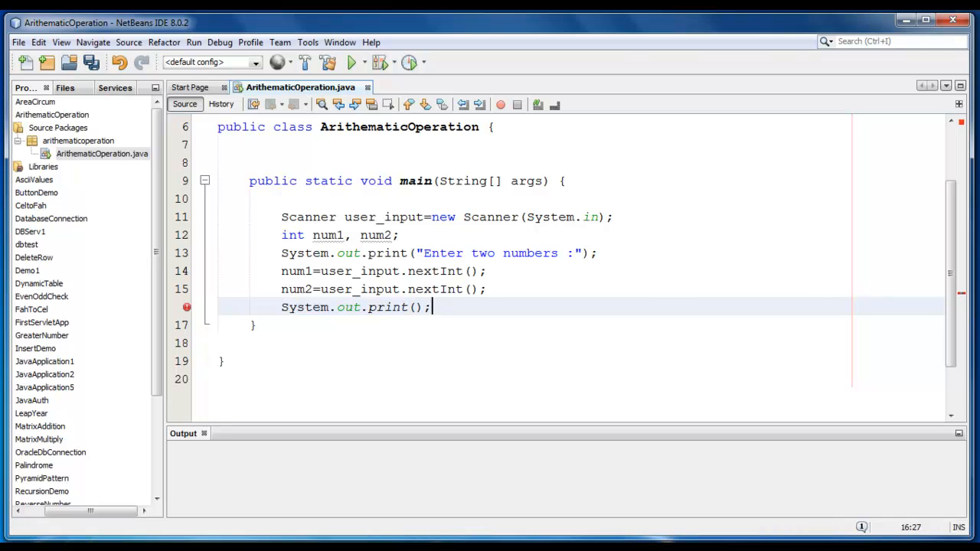
{"action": "type", "text": "\""}
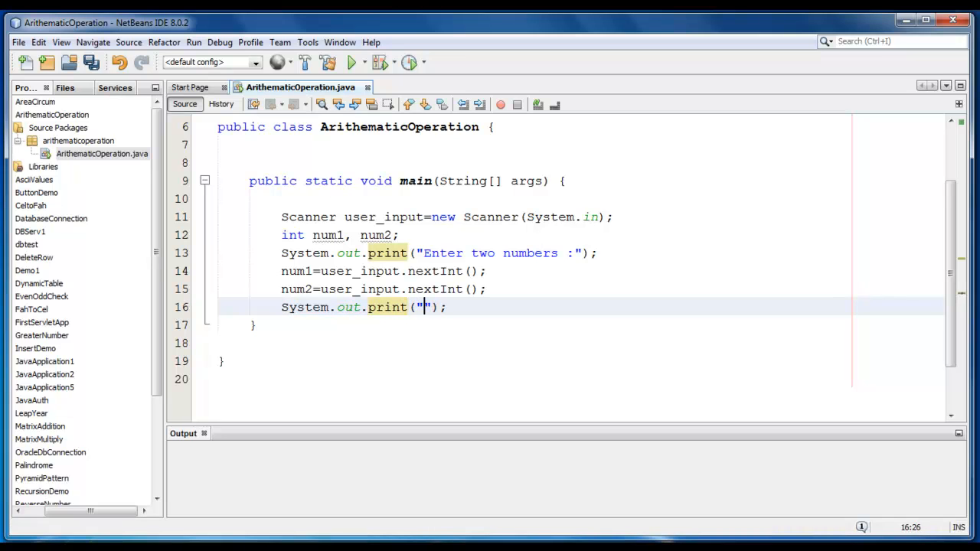
{"action": "type", "text": "\\nAdd"}
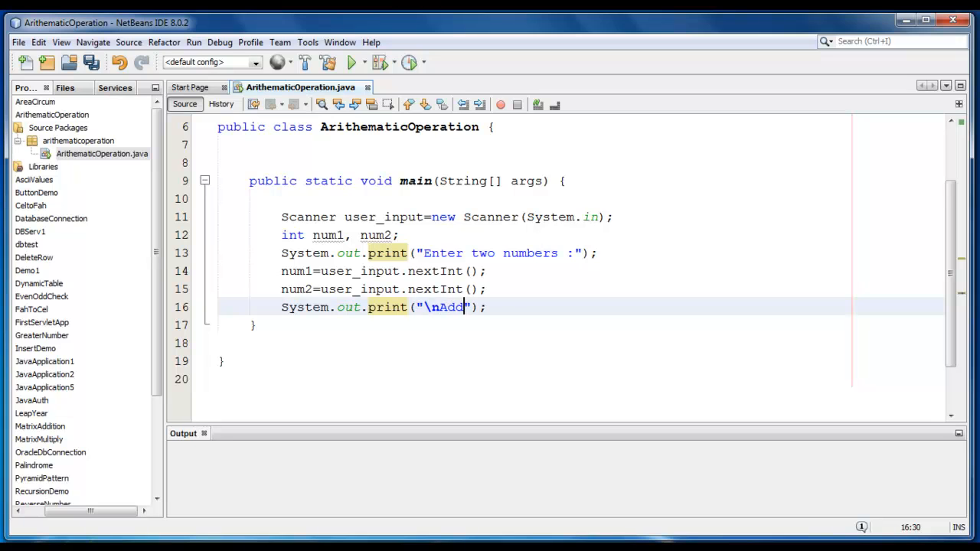
{"action": "type", "text": "ition :"}
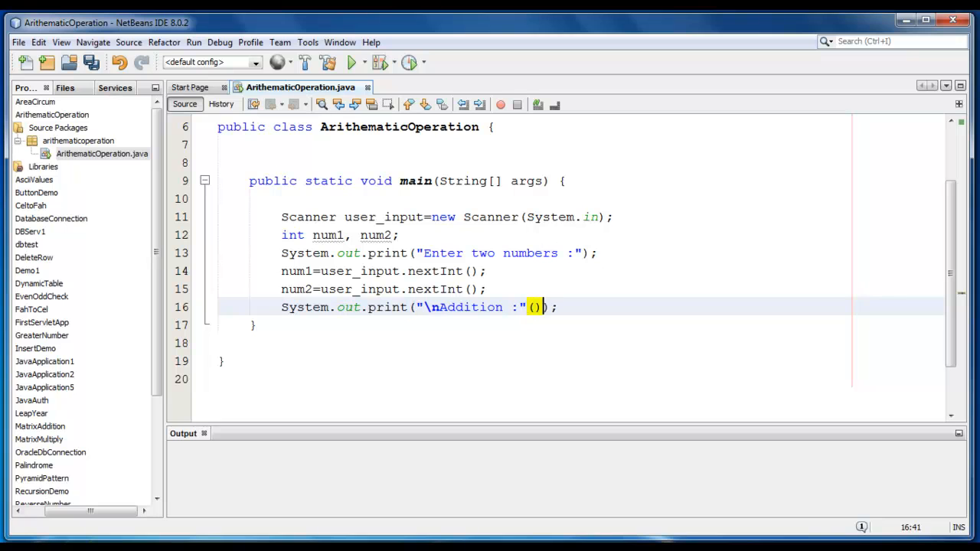
{"action": "type", "text": "num"}
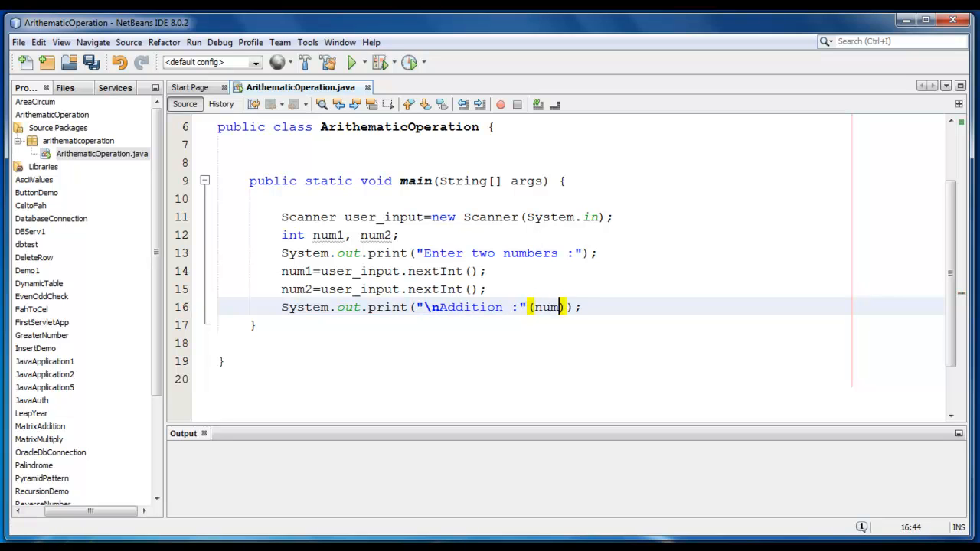
{"action": "type", "text": "1+num2"}
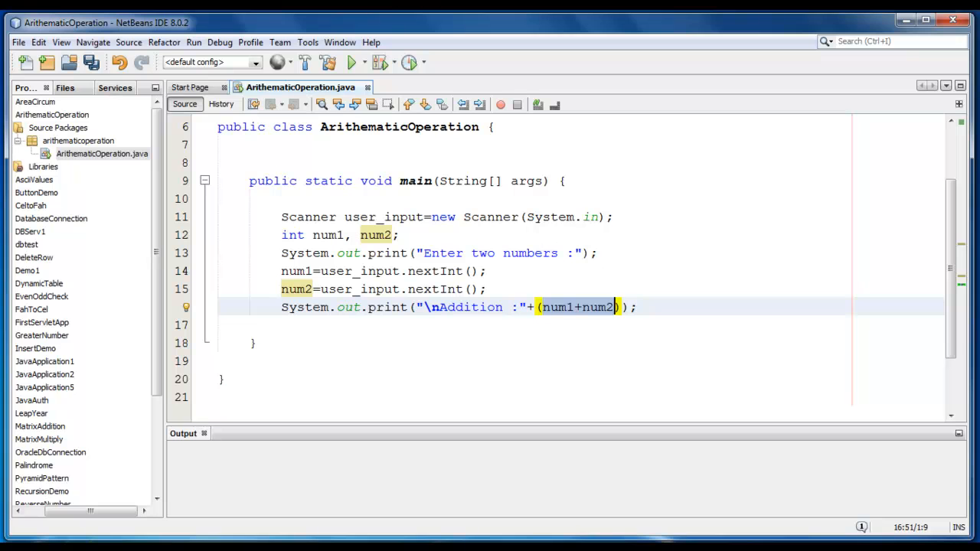
Copy the addition line and edit copies into Multiplication (*) and Subtraction (-) prints.
{"action": "left_click", "coordinate": [254, 343]}
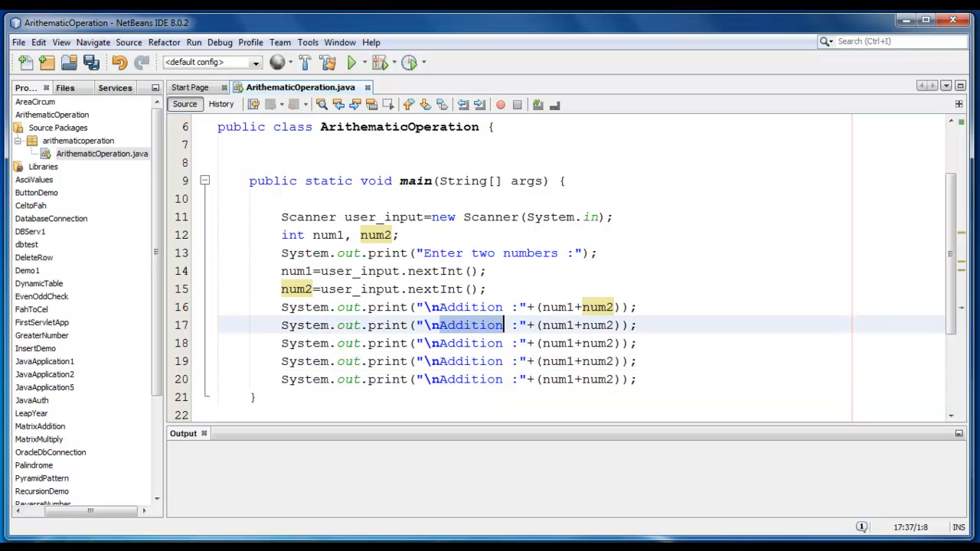
{"action": "type", "text": "Mu"}
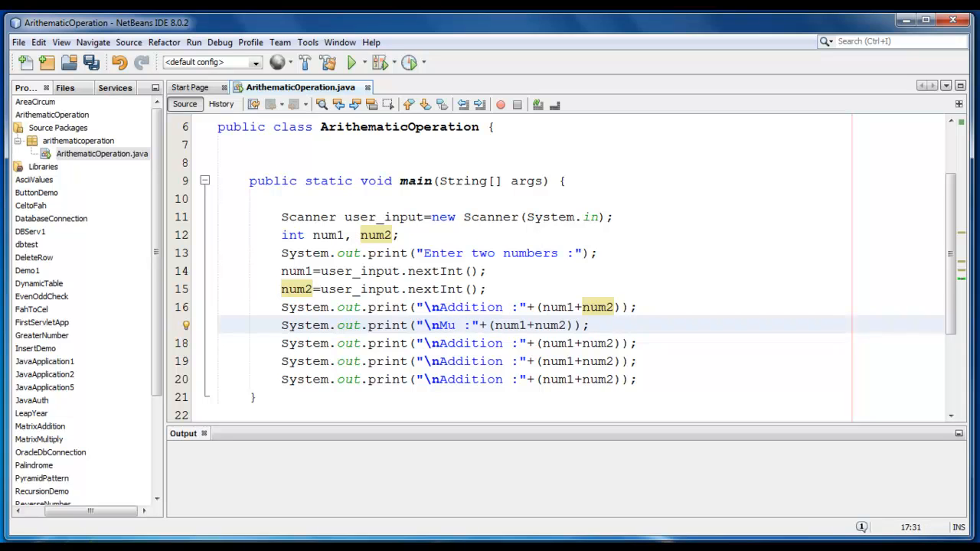
{"action": "type", "text": "ltiplica"}
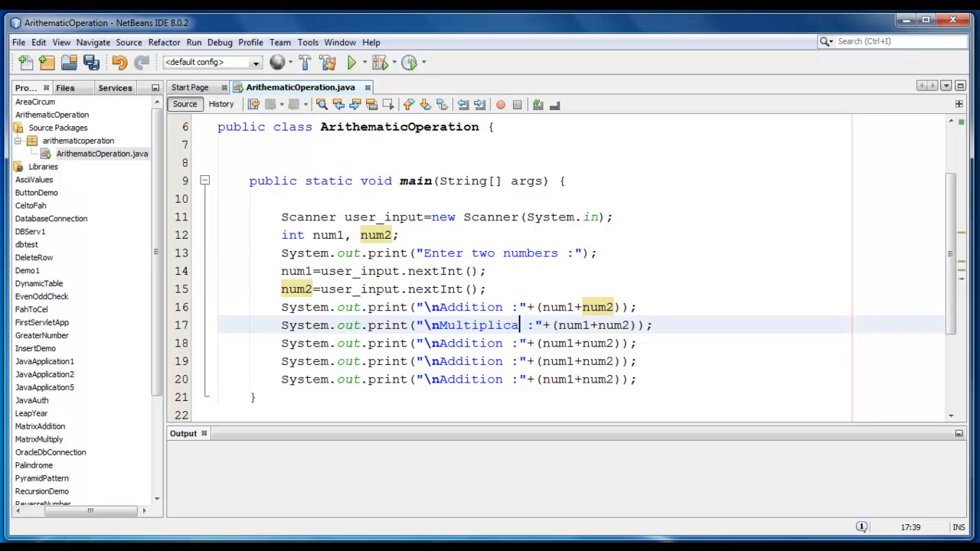
{"action": "type", "text": "tion"}
{"action": "left_click", "coordinate": [458, 343]}
{"action": "type", "text": "Su"}
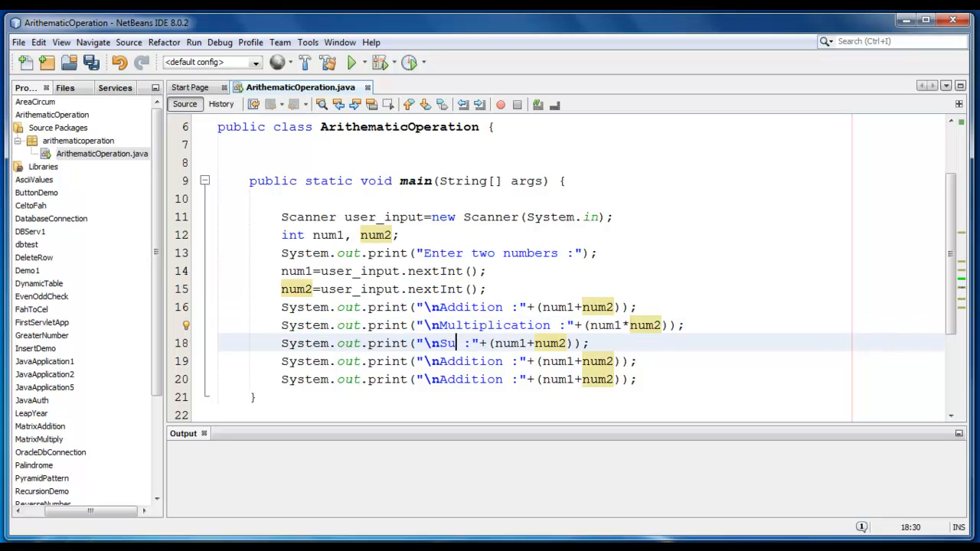
{"action": "type", "text": "btra"}
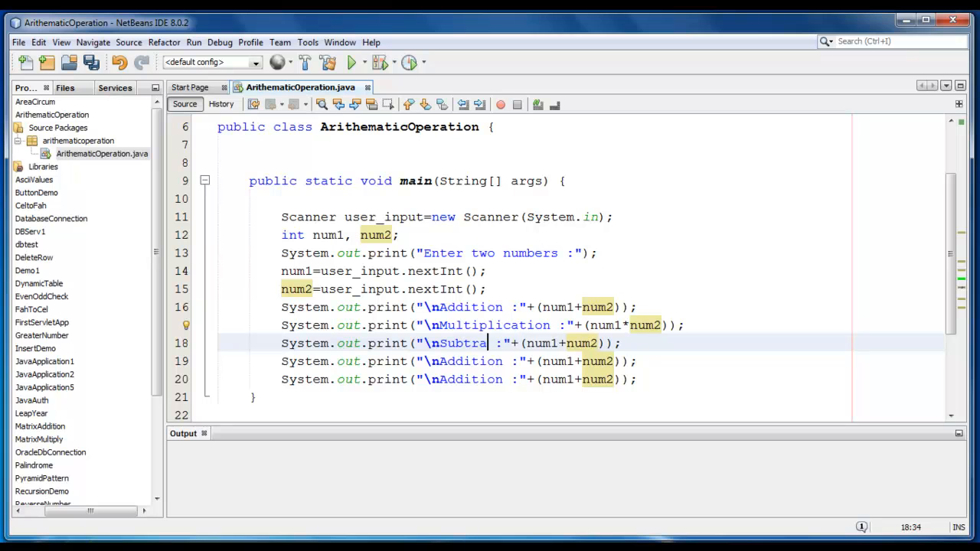
{"action": "type", "text": "ction"}
{"action": "left_click", "coordinate": [460, 361]}
{"action": "type", "text": "D"}
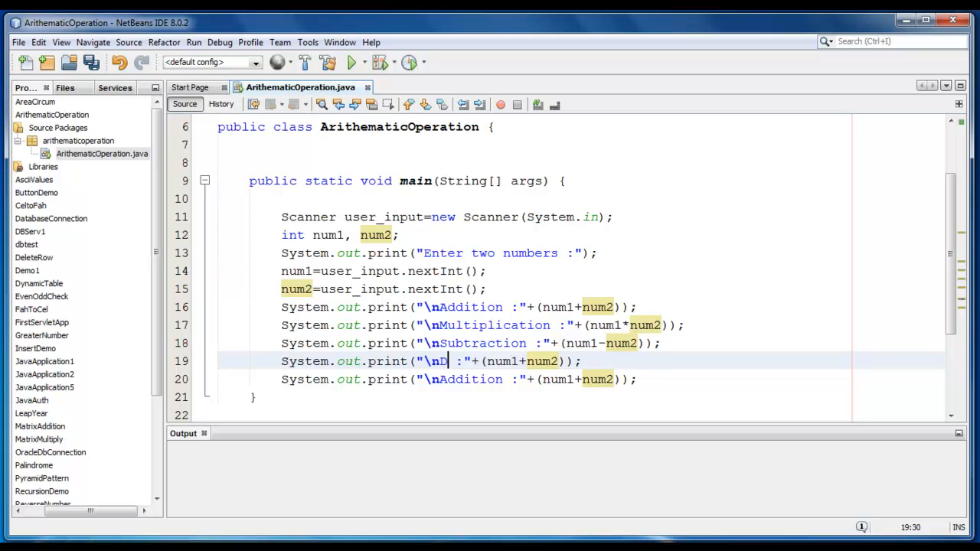
Edit the remaining copies into Division (/) and Modulo (%) prints.
{"action": "type", "text": "ivision"}
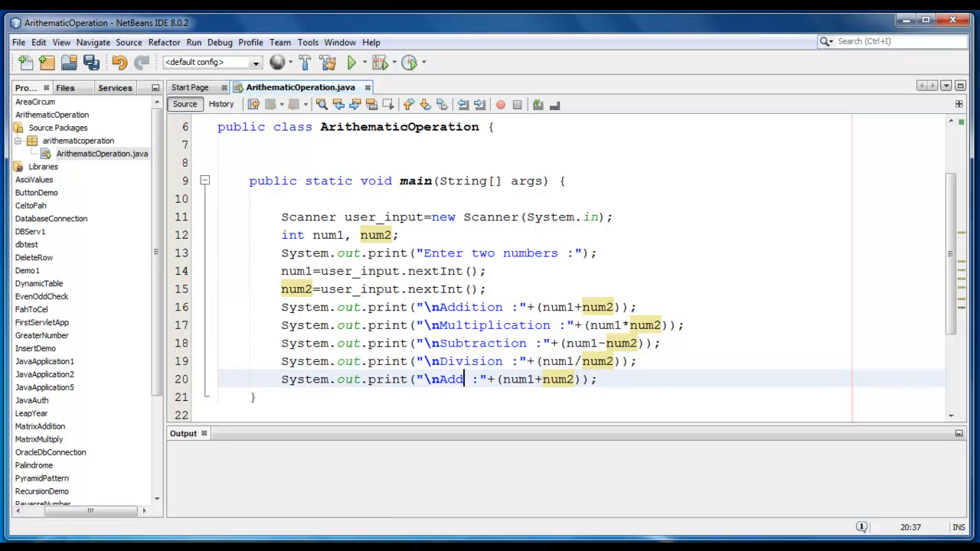
{"action": "type", "text": "Mod"}
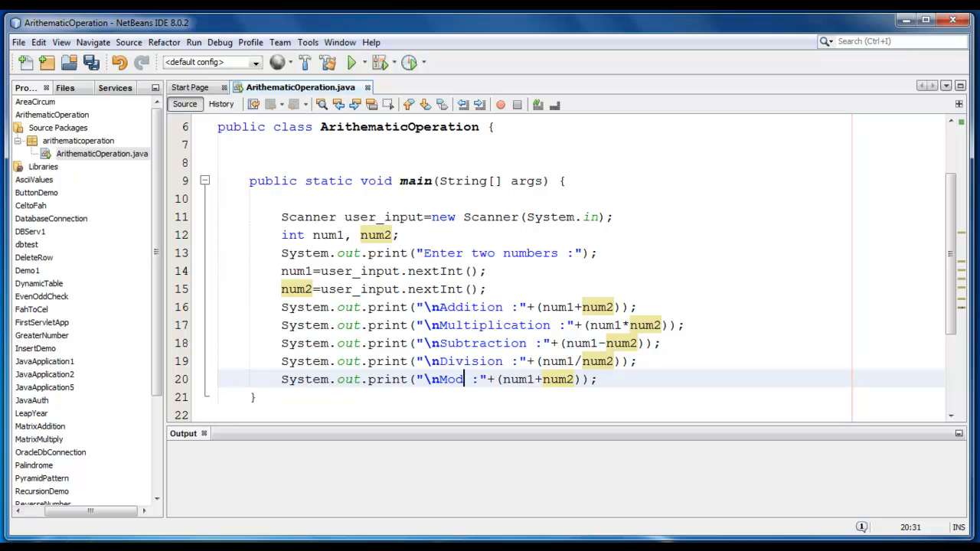
{"action": "type", "text": "ulo"}
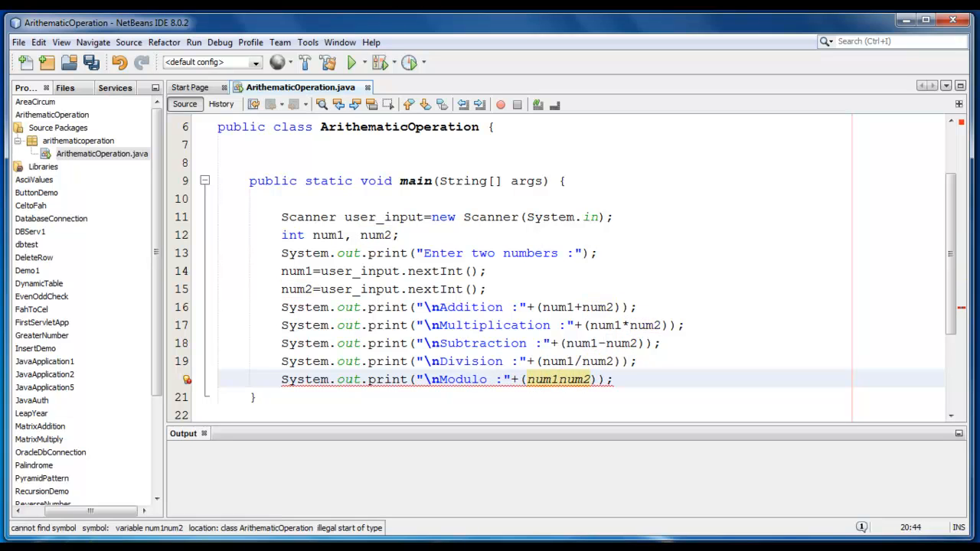
{"action": "type", "text": "%"}
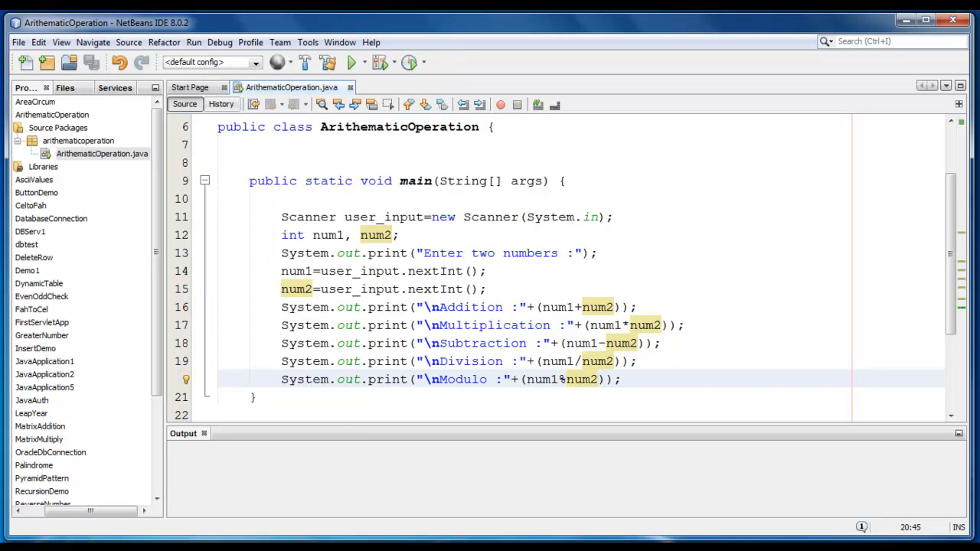
Clean and build the project, then run it so it prompts for two numbers.
{"action": "left_click", "coordinate": [328, 61]}
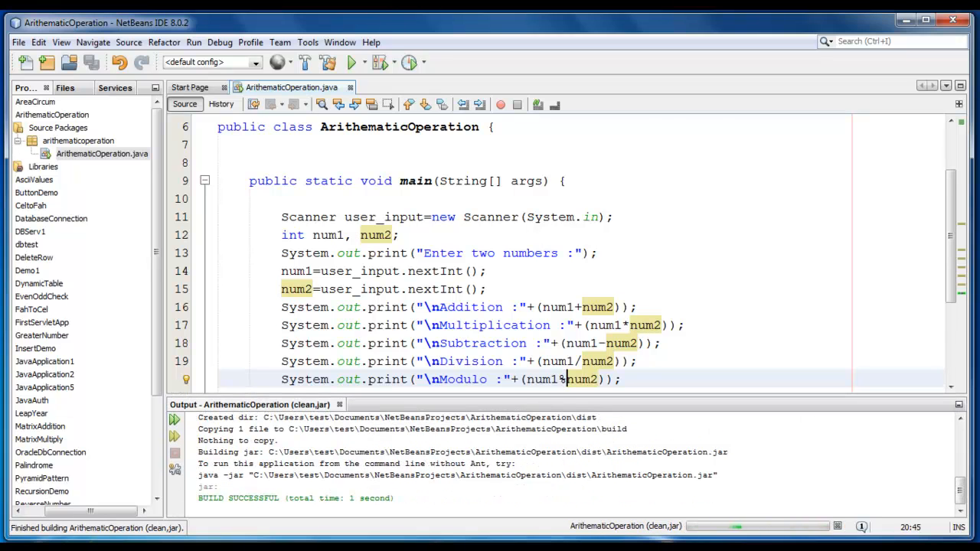
{"action": "scroll", "scroll_direction": "down", "scroll_amount": 3}
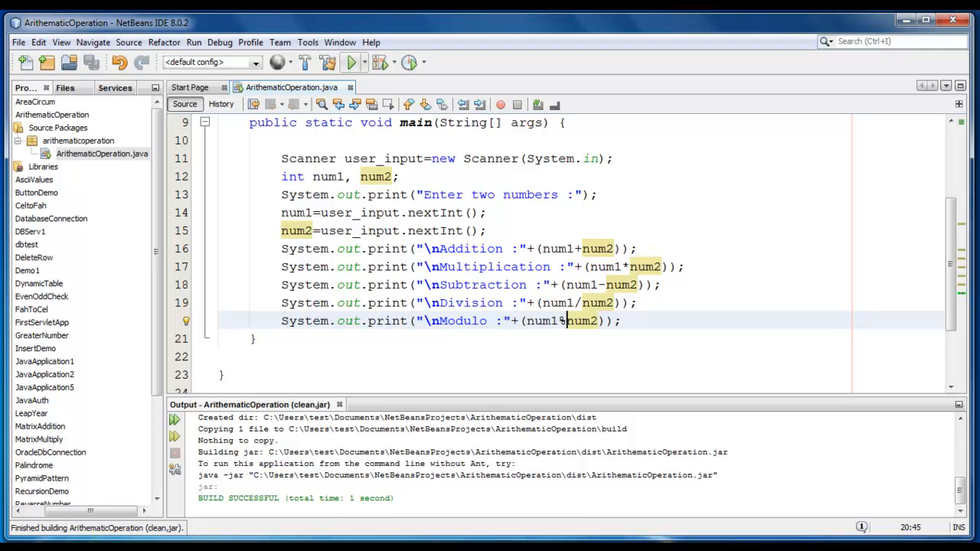
{"action": "left_click", "coordinate": [351, 61]}
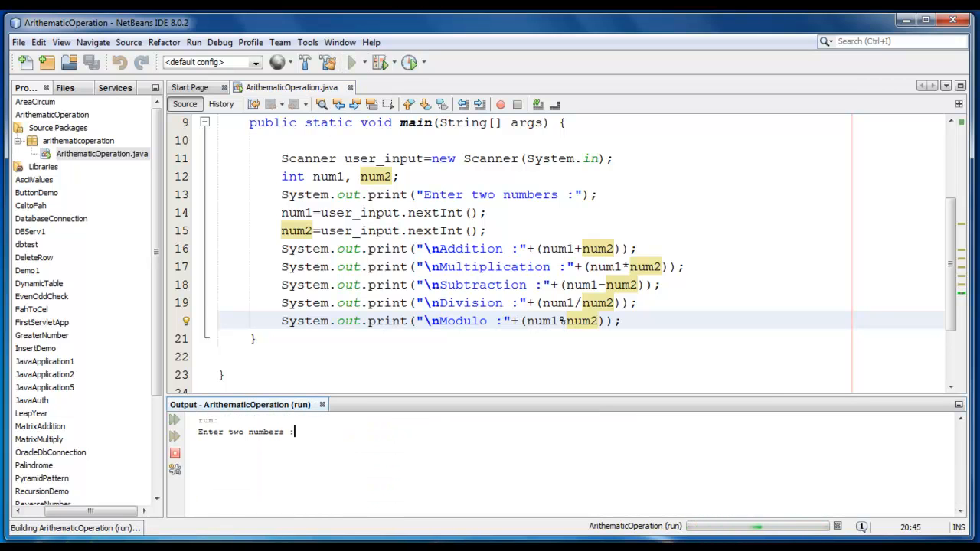
Enter 25 and 12 and highlight the results: 37, 300, 13, 2 and 1.
{"action": "type", "text": "25"}
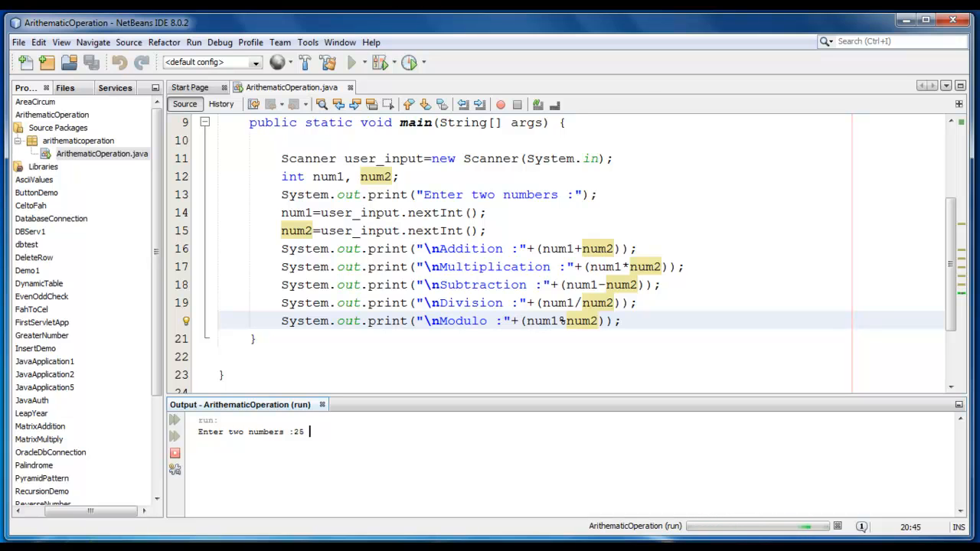
{"action": "type", "text": "12"}
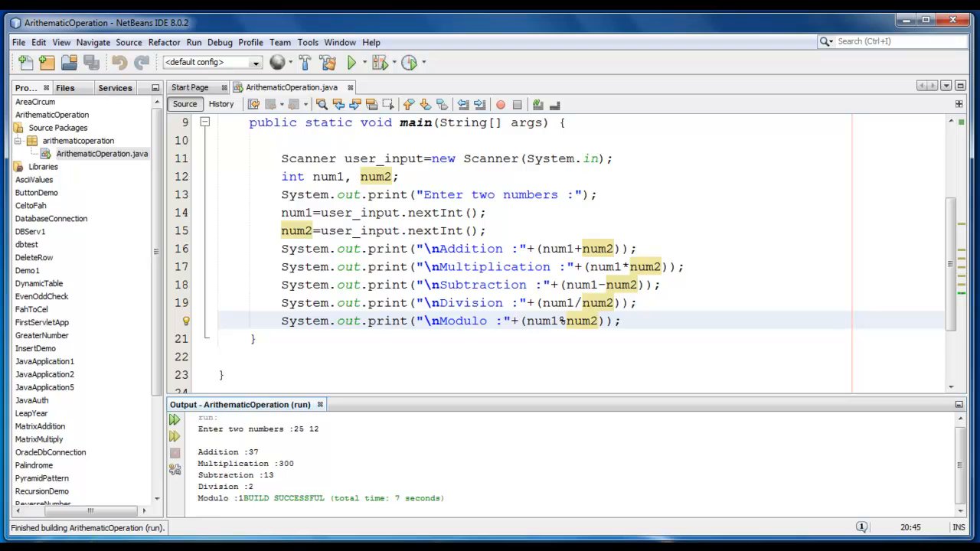
{"action": "double_click", "coordinate": [226, 452]}
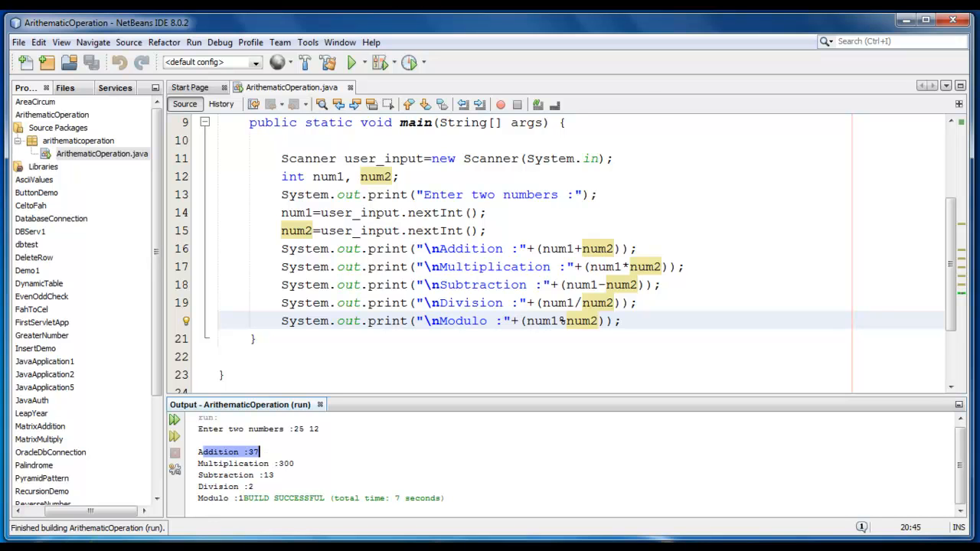
{"action": "left_click", "coordinate": [245, 463]}
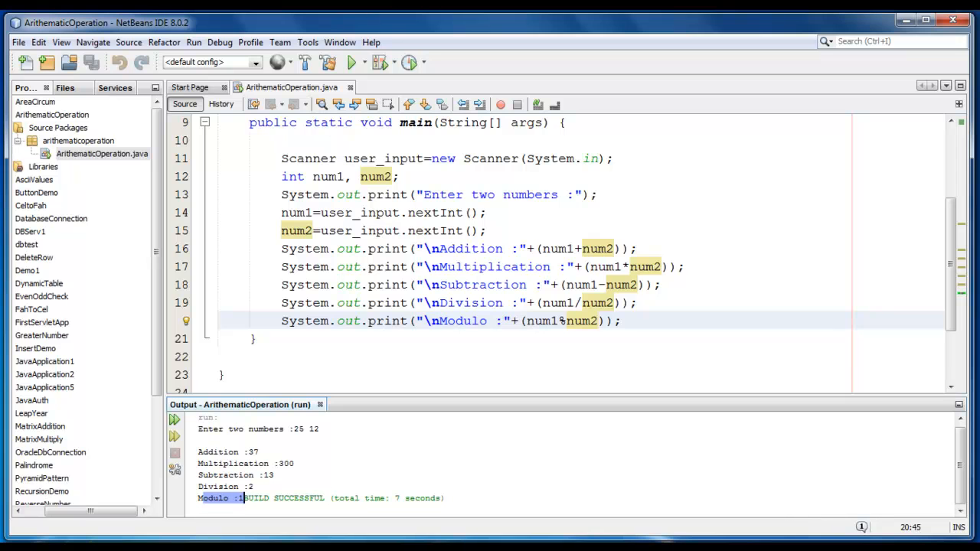
{"action": "scroll", "scroll_direction": "up", "scroll_amount": 3}
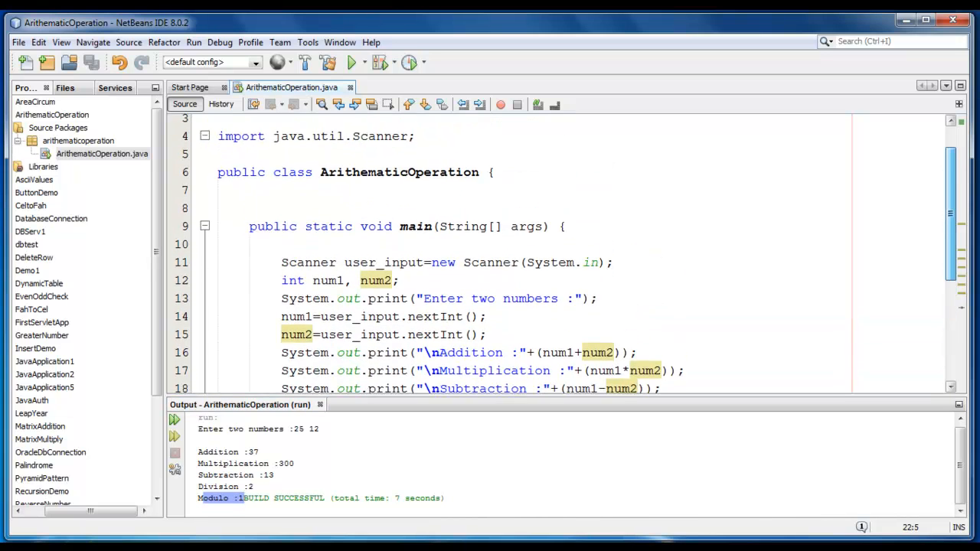
{"action": "scroll", "scroll_direction": "down", "scroll_amount": 3}
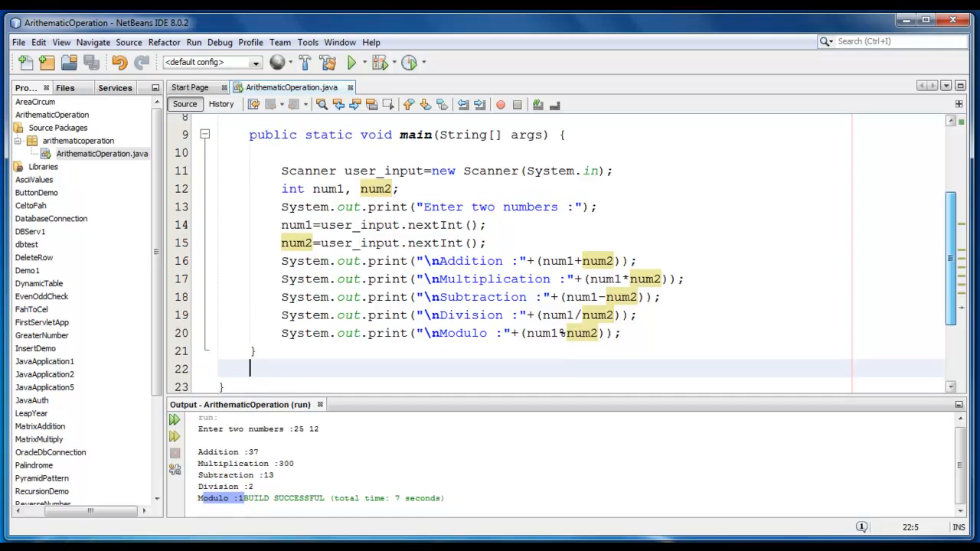